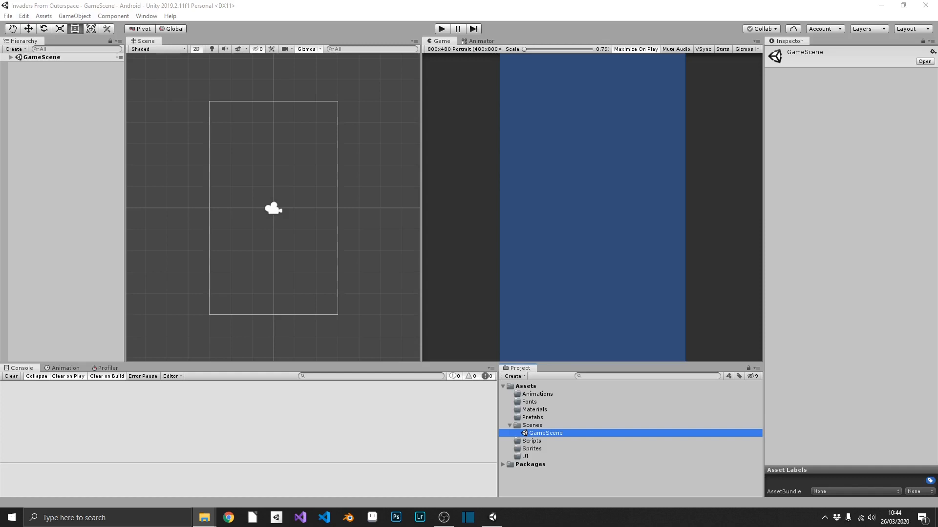
Expand the Sprites folder and select the SpaceInvaders sheet to view its import settings
click(204, 517)
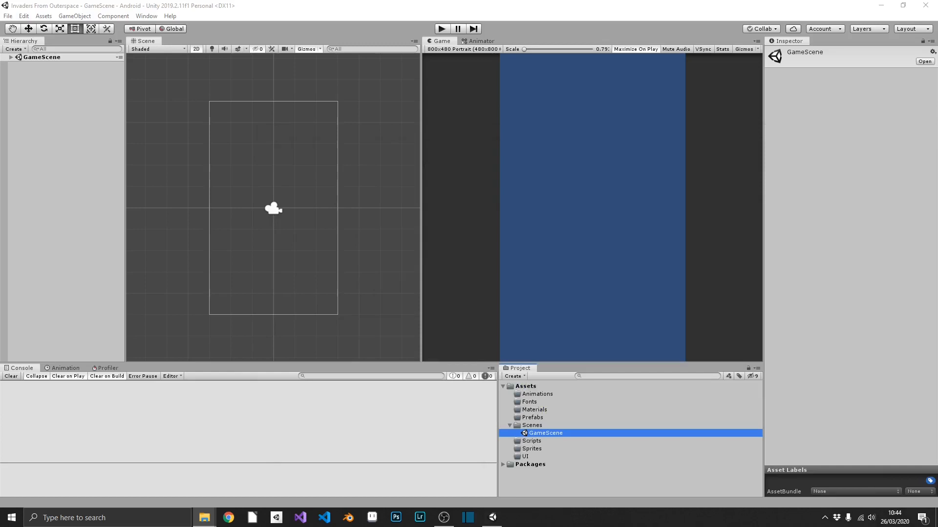
click(531, 426)
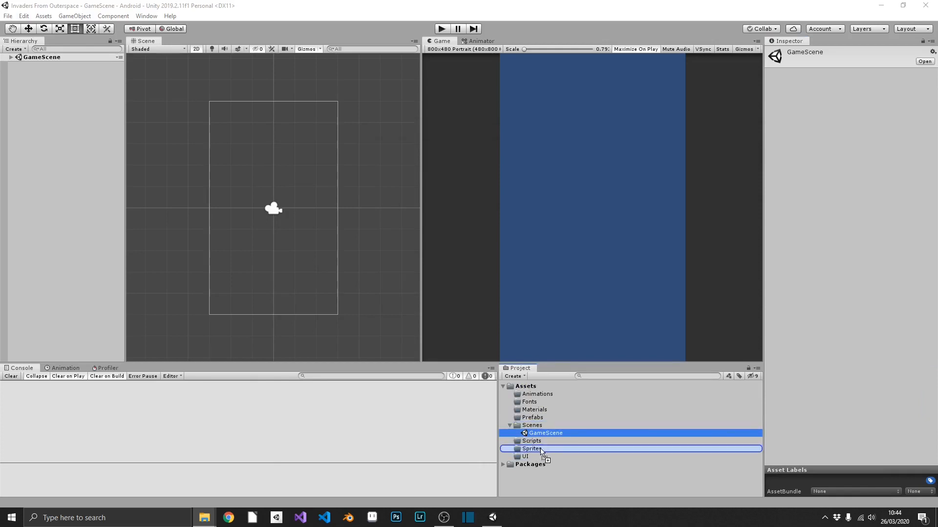
click(509, 449)
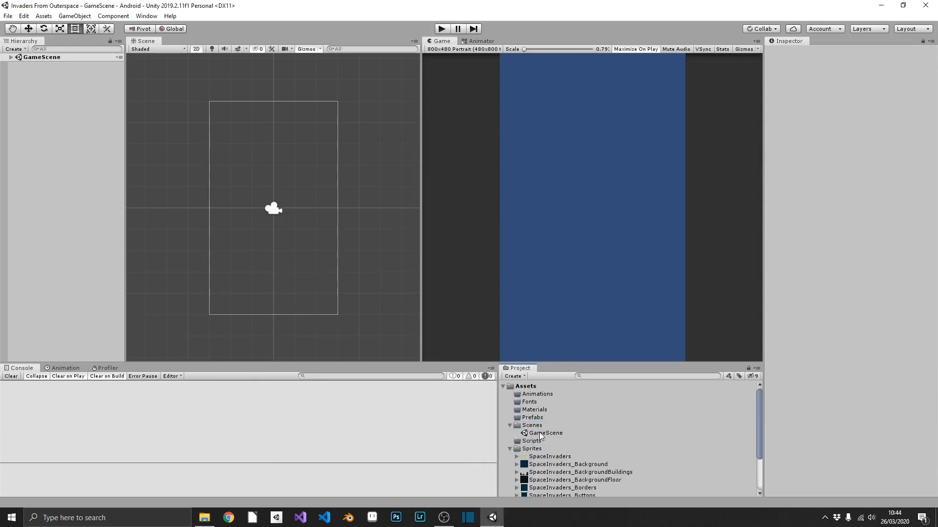
scroll(down, 3)
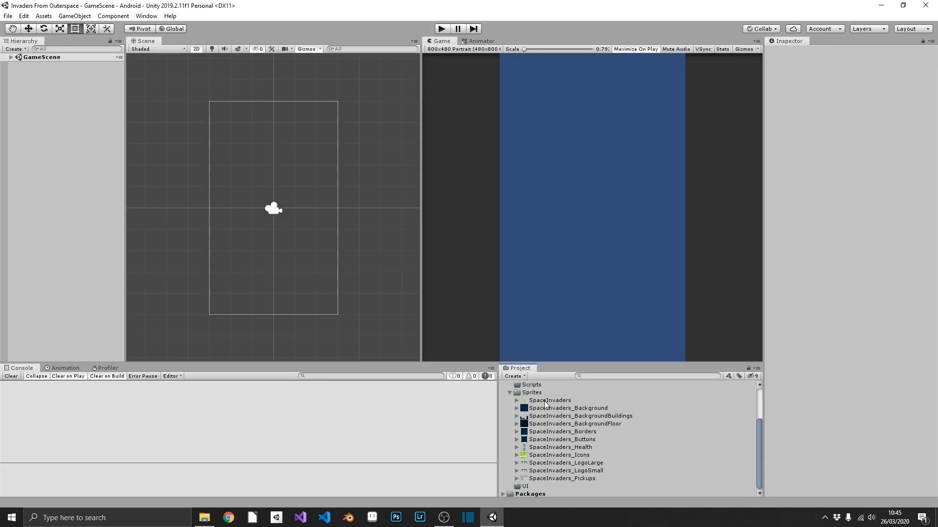
click(548, 400)
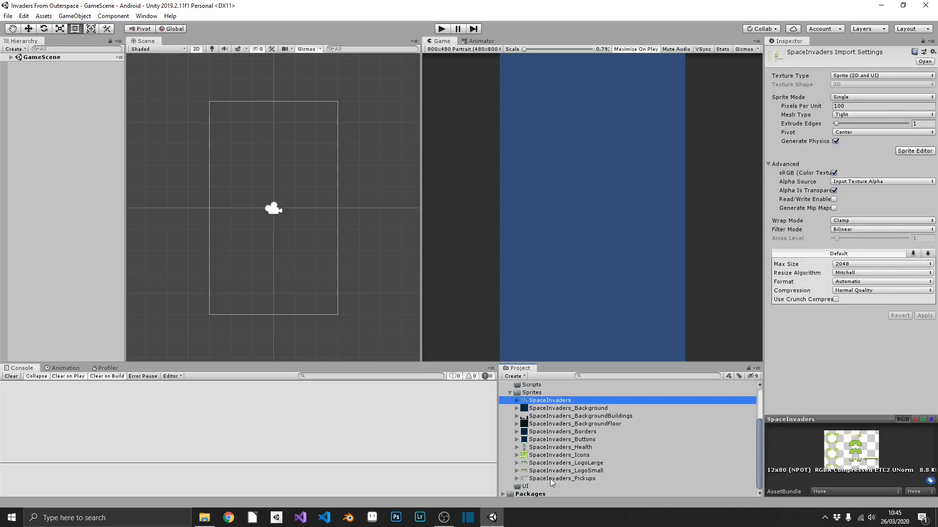
Give all eleven sheets 16 pixels per unit, Point filtering and no compression, then apply
click(562, 478)
text(16)
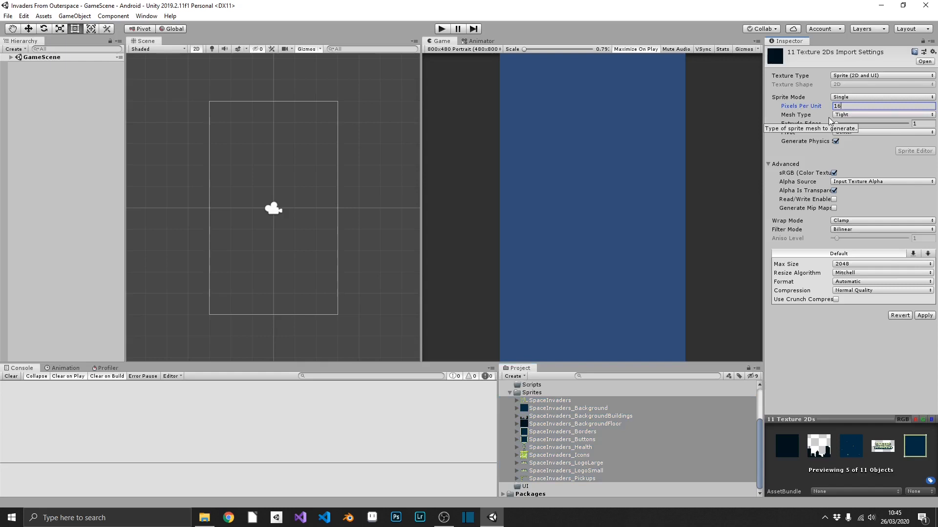
click(879, 230)
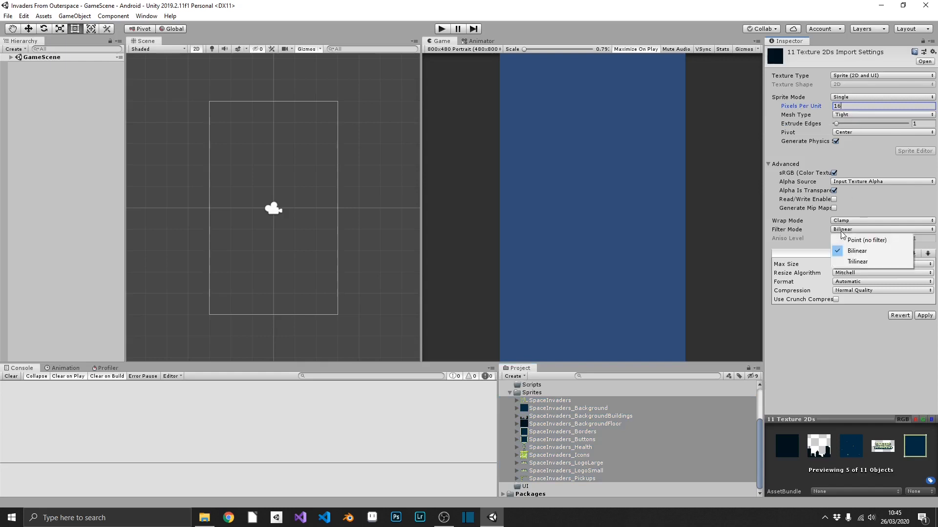
mouse_move(865, 240)
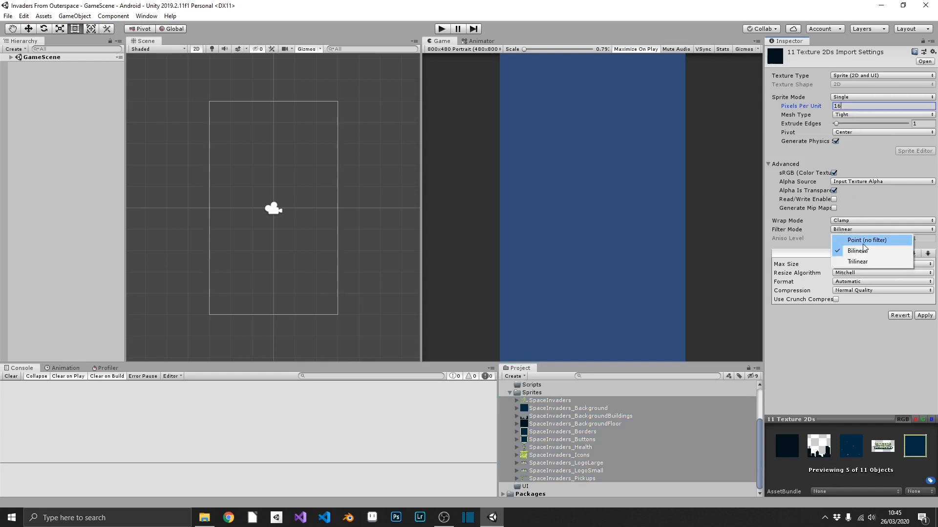
click(866, 240)
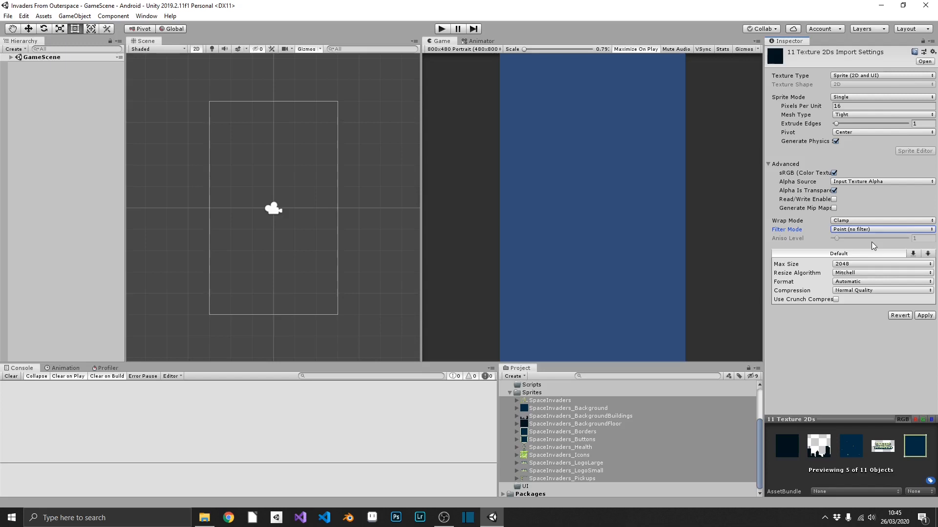
mouse_move(810, 302)
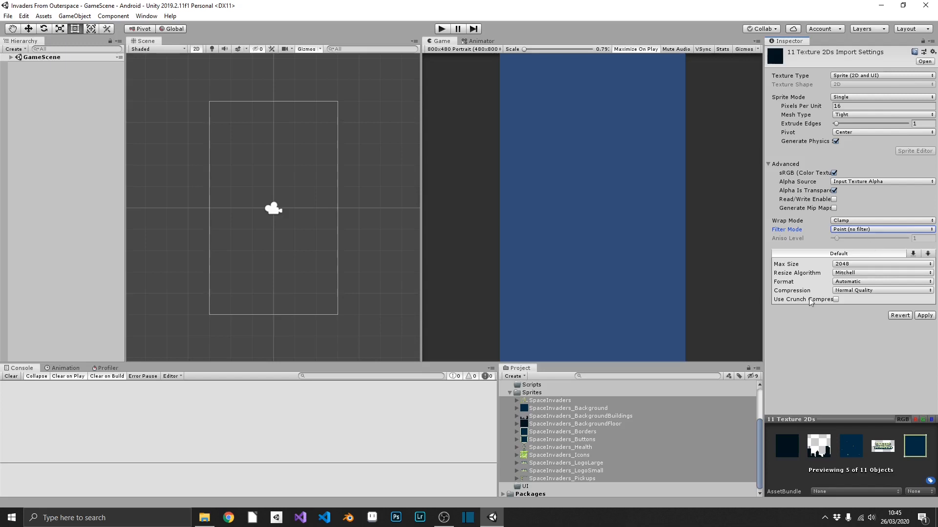
mouse_move(809, 298)
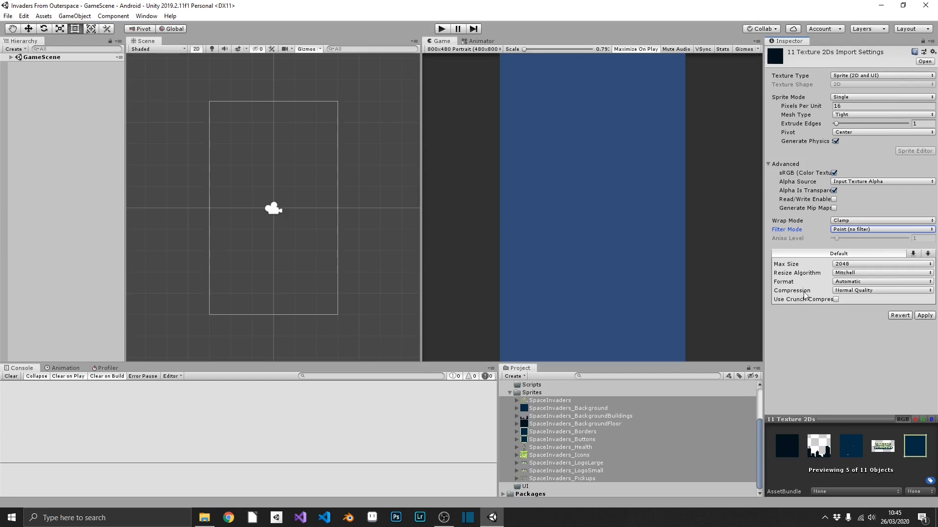
click(879, 290)
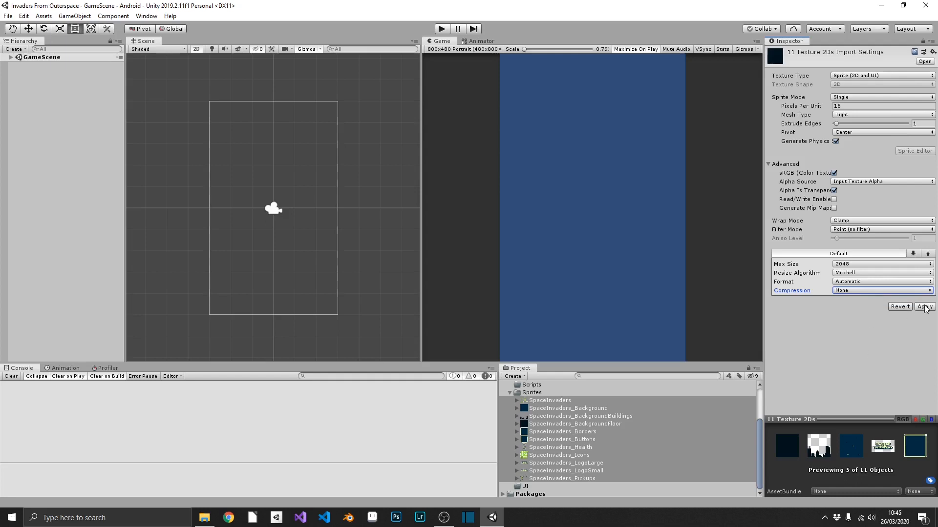
click(923, 306)
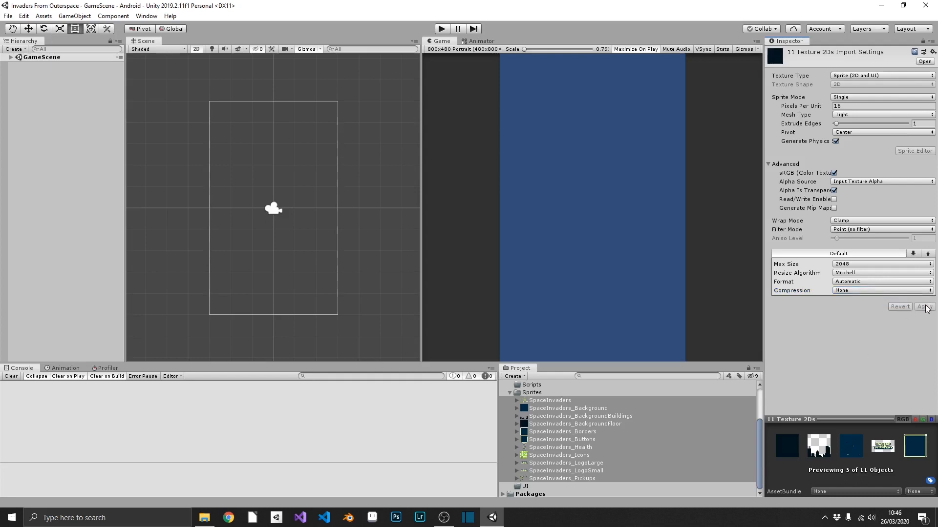
click(924, 306)
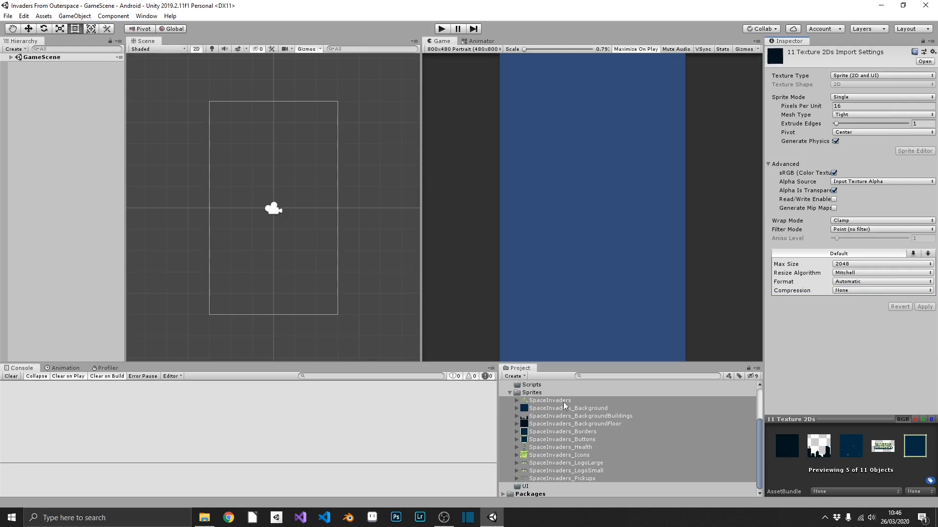
Set SpaceInvaders, Health, Icons and Pickups sheets to Multiple sprite mode, then reselect SpaceInvaders
click(549, 400)
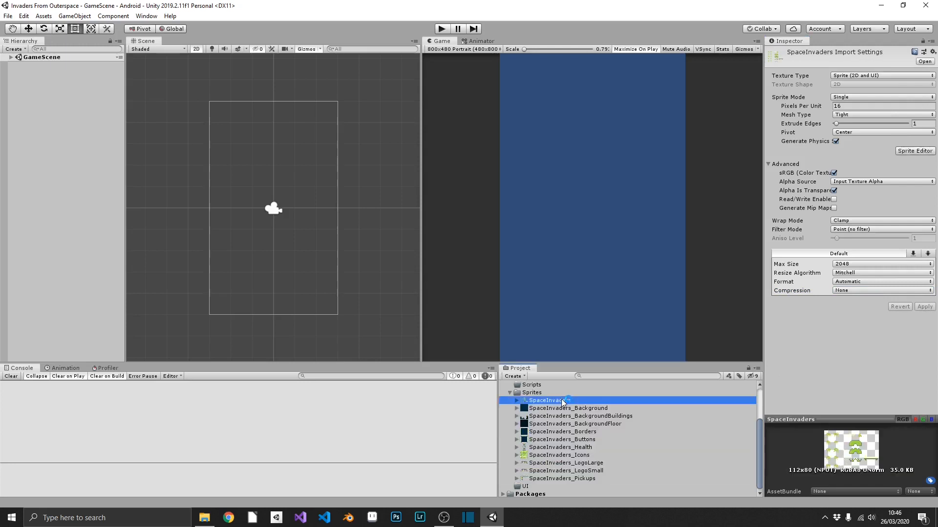
mouse_move(584, 407)
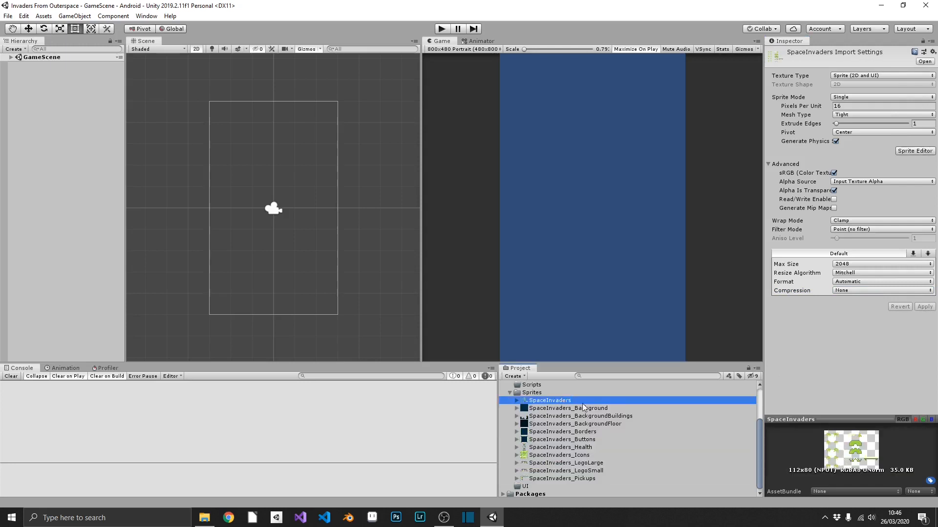
mouse_move(552, 408)
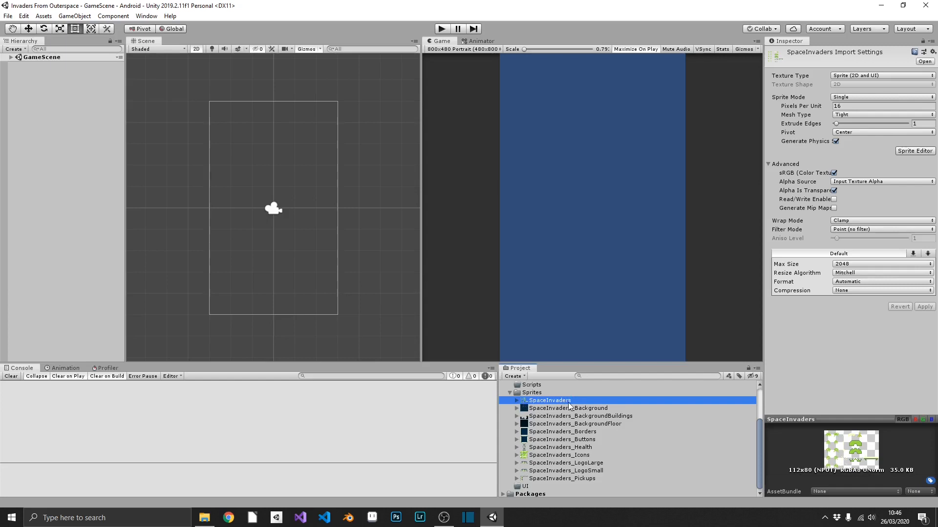
click(558, 455)
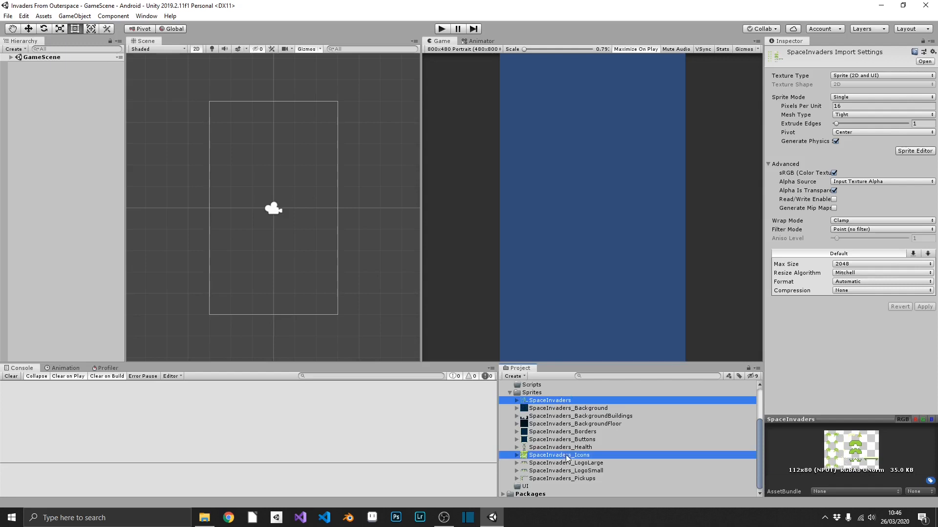
click(560, 447)
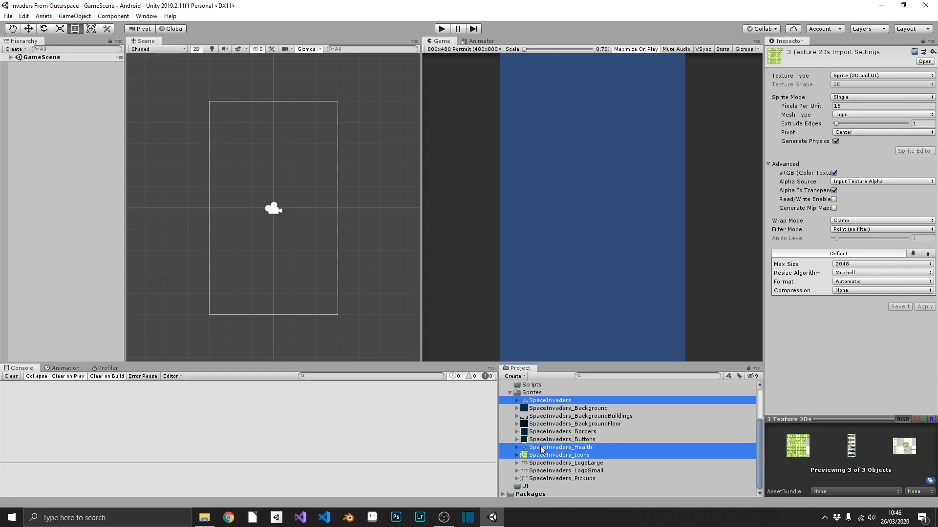
click(562, 478)
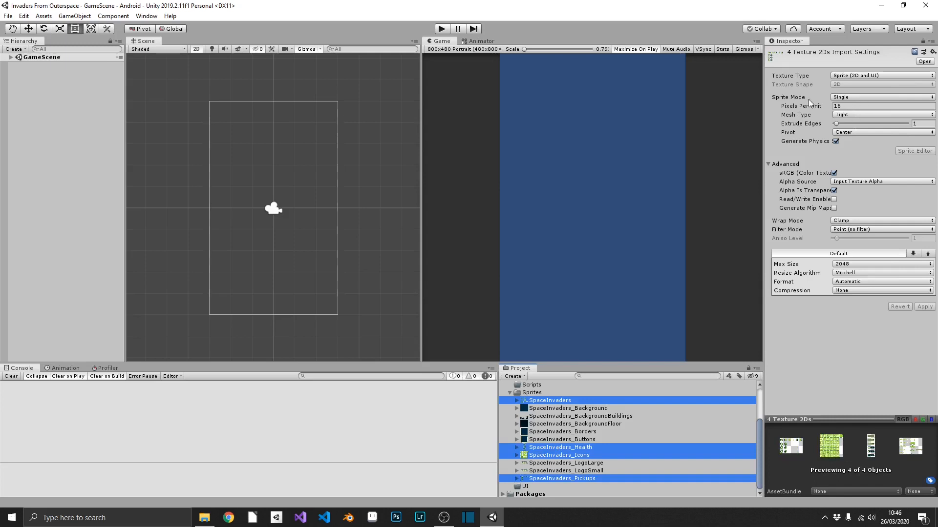
click(879, 97)
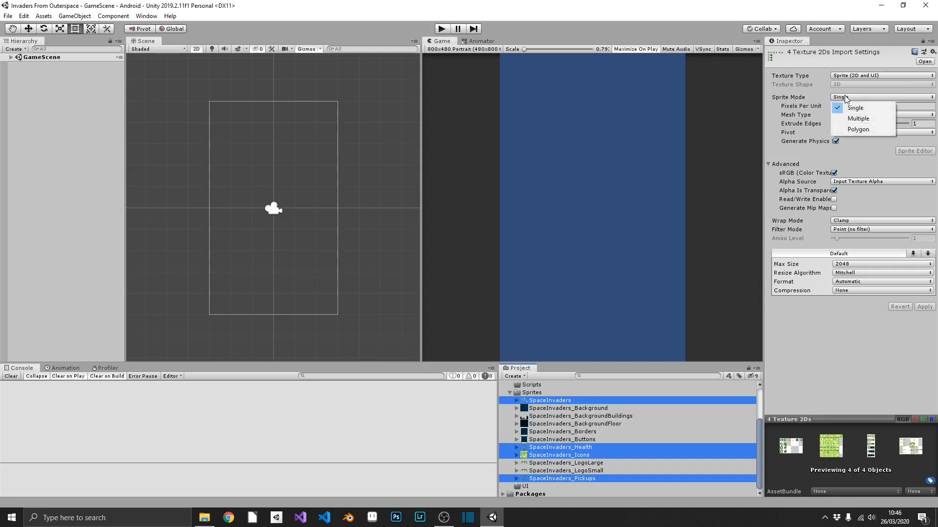
click(858, 118)
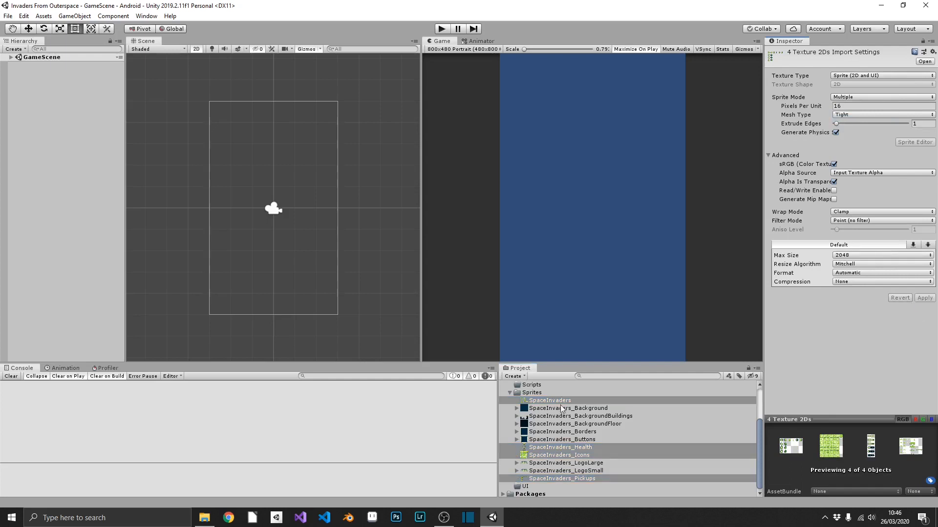
click(549, 400)
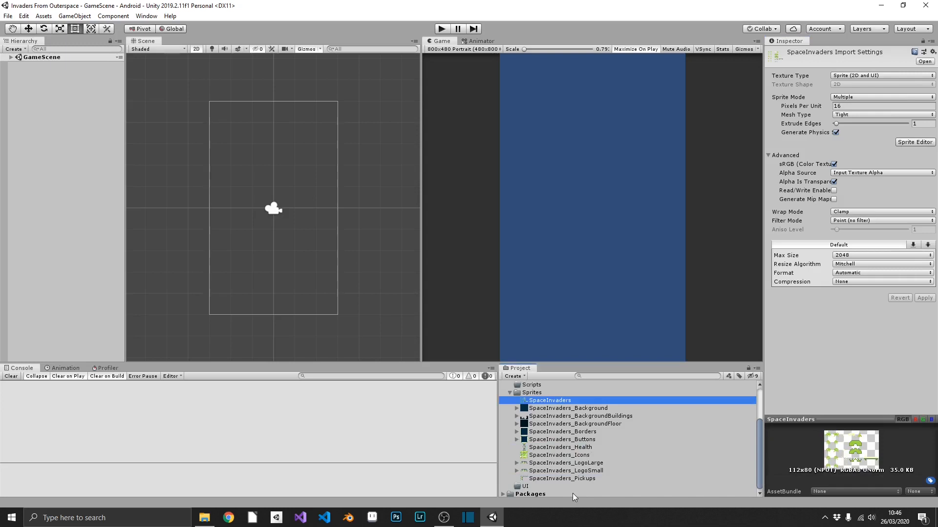
mouse_move(561, 413)
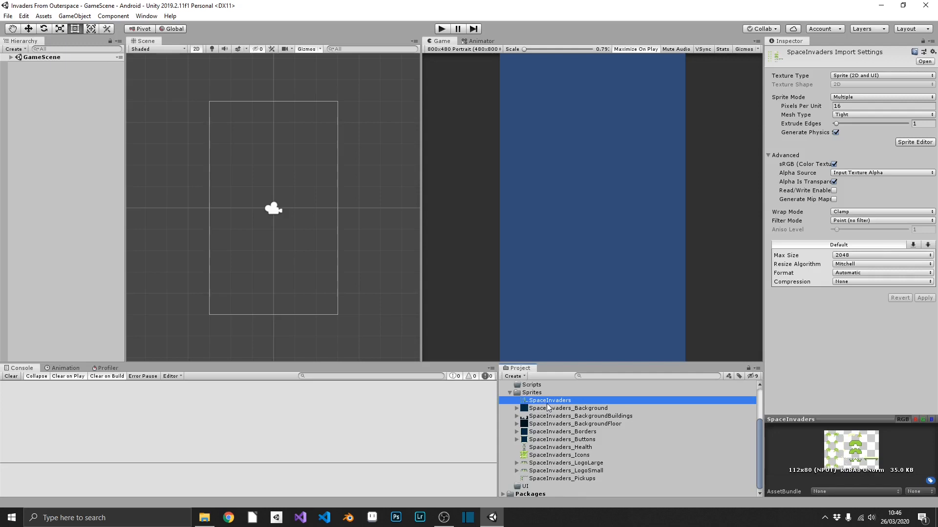
mouse_move(836, 52)
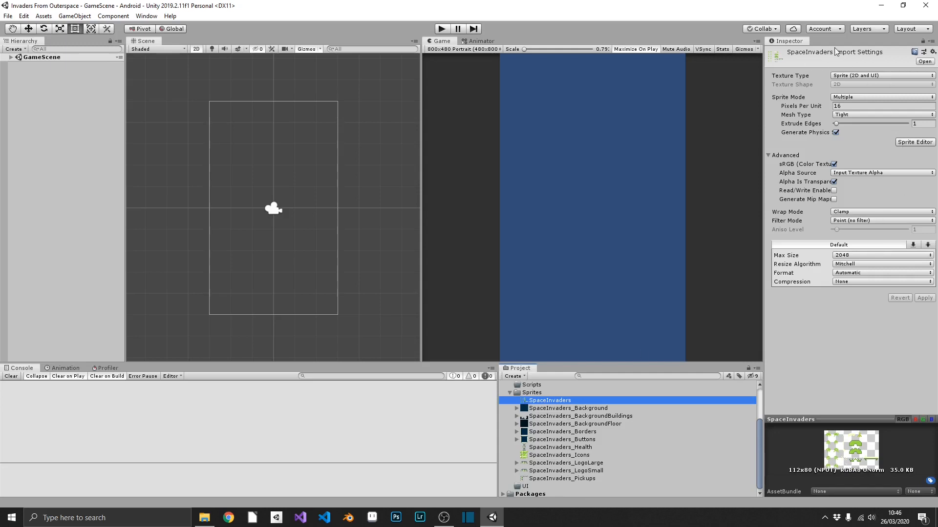
mouse_move(914, 142)
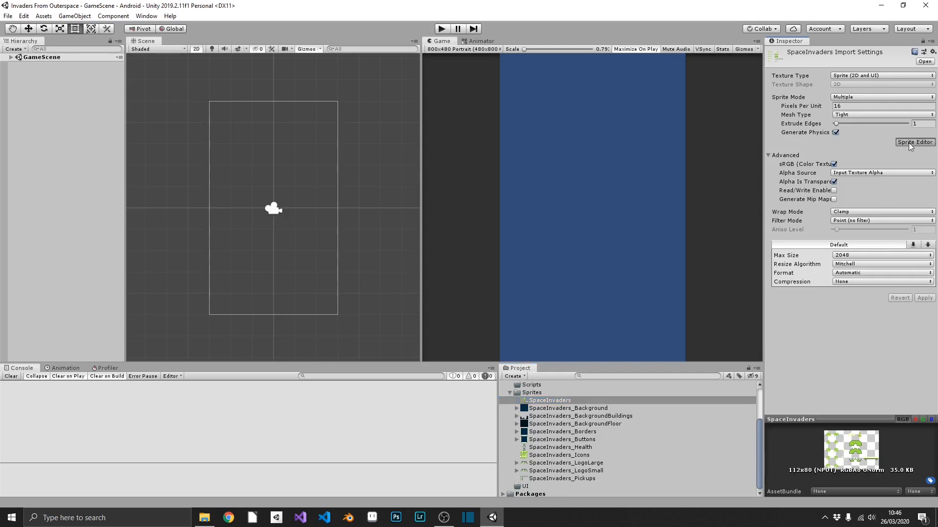
Try the Sprite Editor, dismiss the missing 2D Sprite package warning, and open the Window menu
click(913, 142)
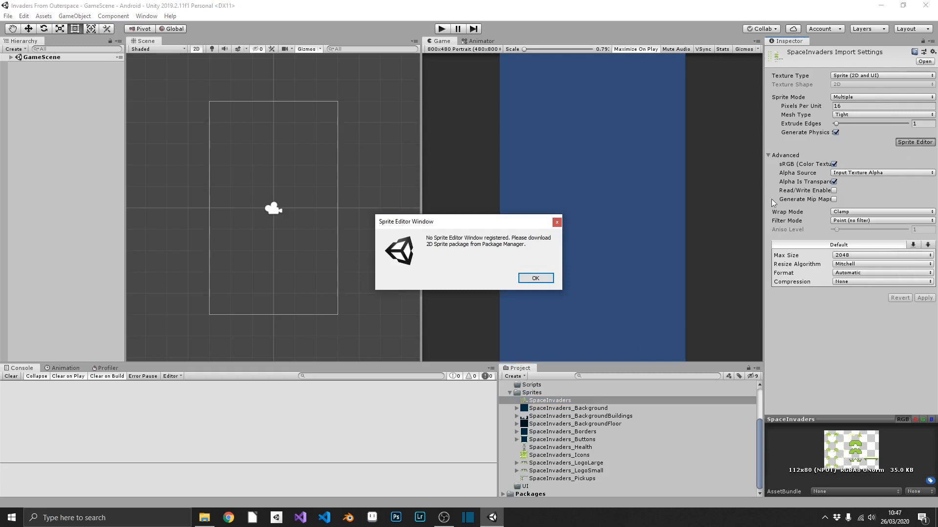
mouse_move(499, 266)
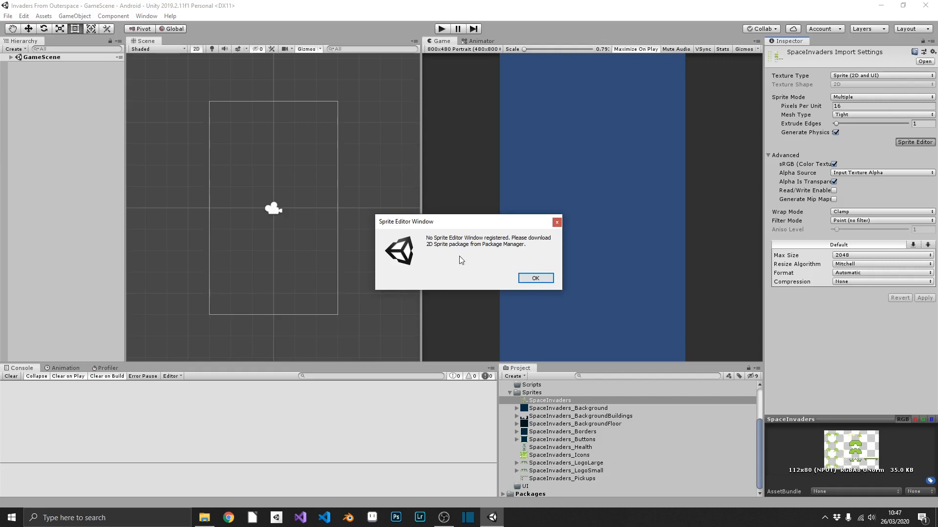
mouse_move(446, 250)
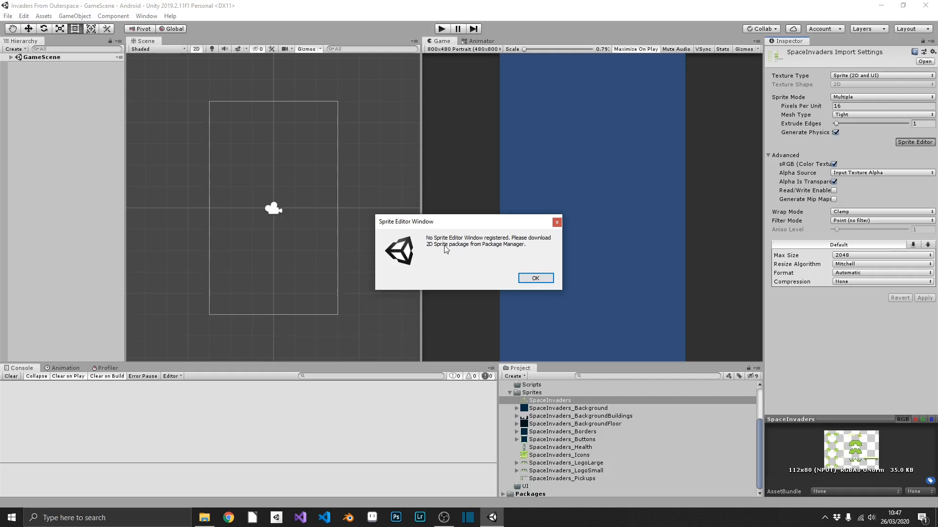
click(535, 278)
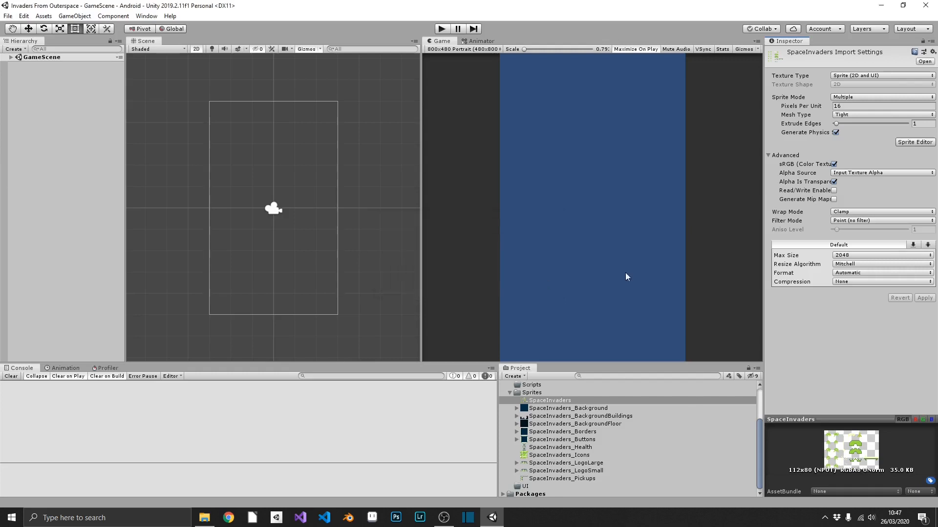
mouse_move(147, 16)
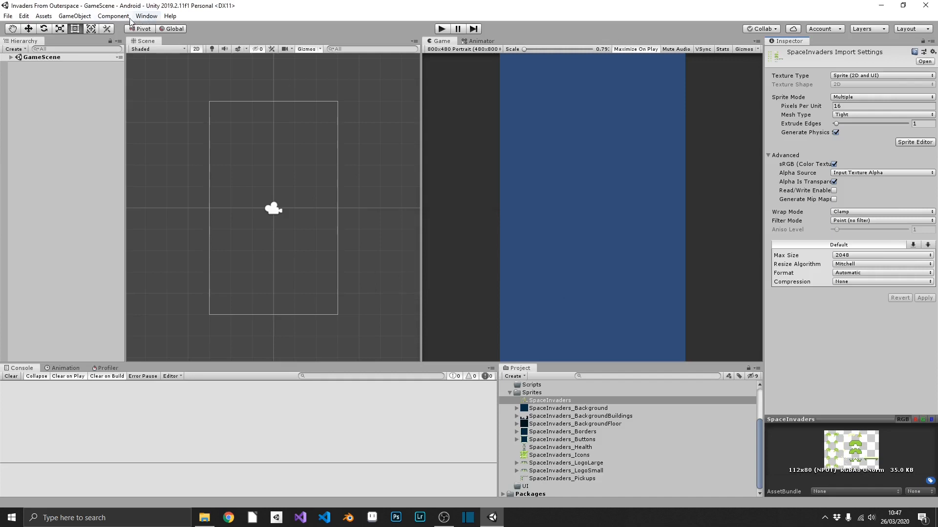
click(113, 16)
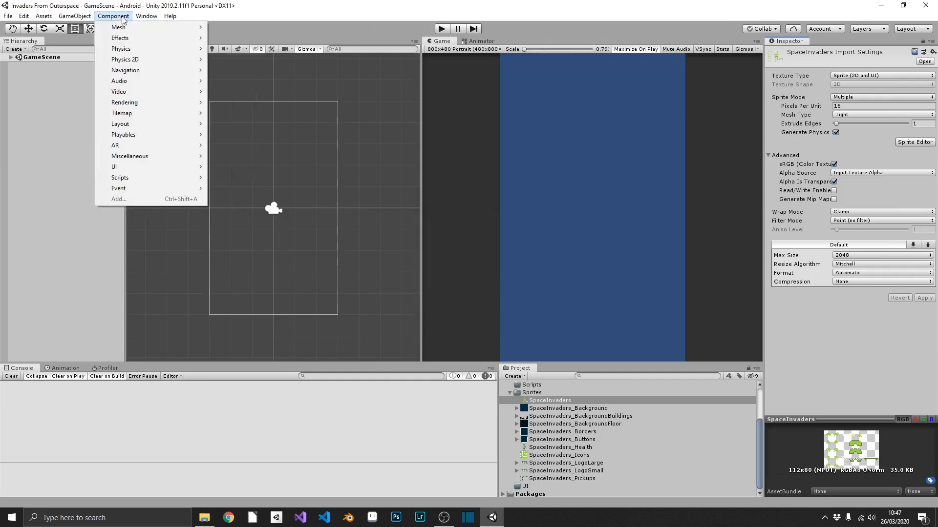
click(146, 15)
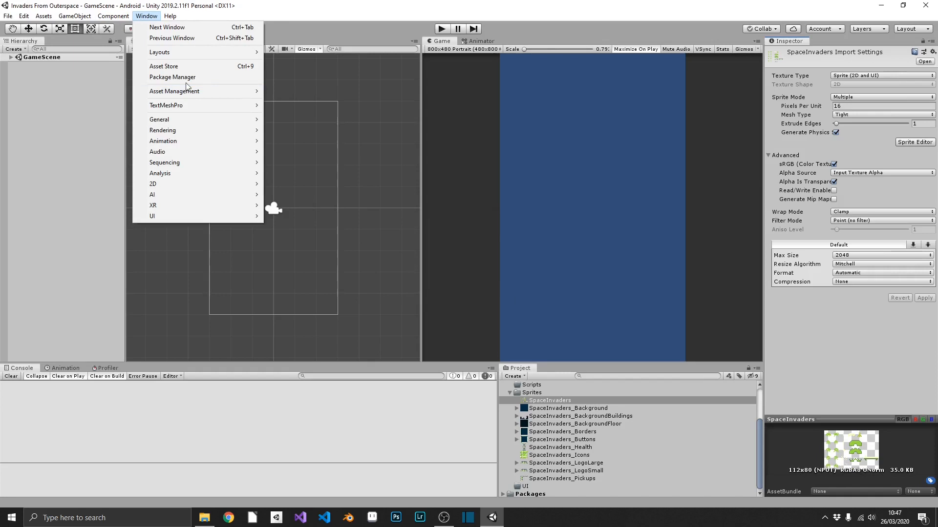
Search the Package Manager for '2d' and install the 2D Sprite package
click(173, 77)
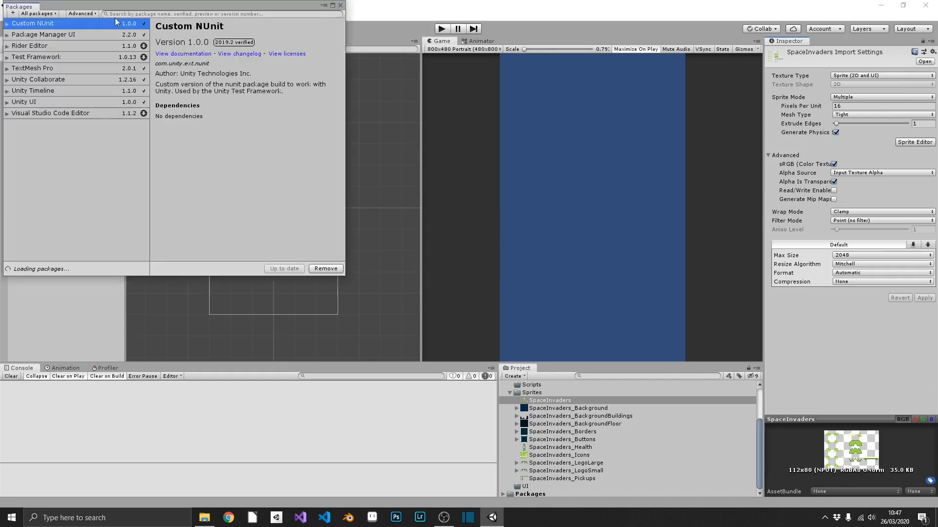
text(2d)
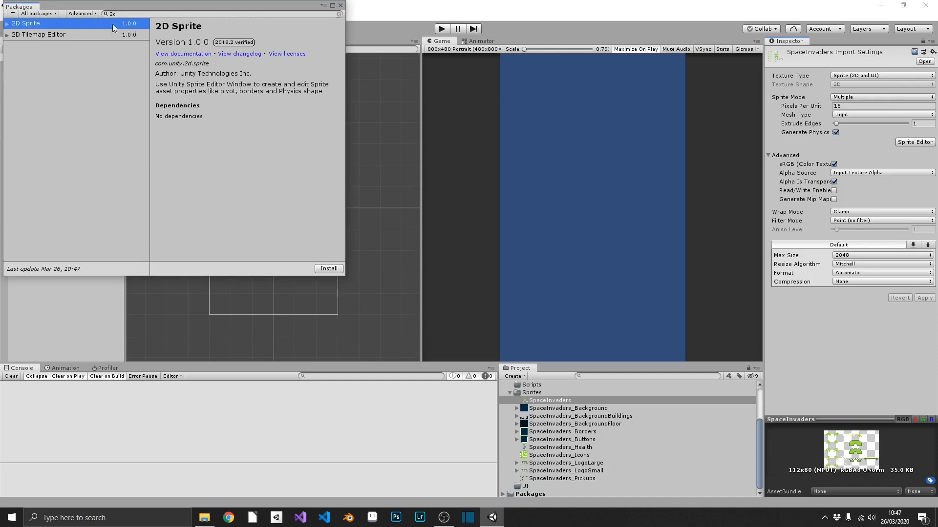
mouse_move(110, 44)
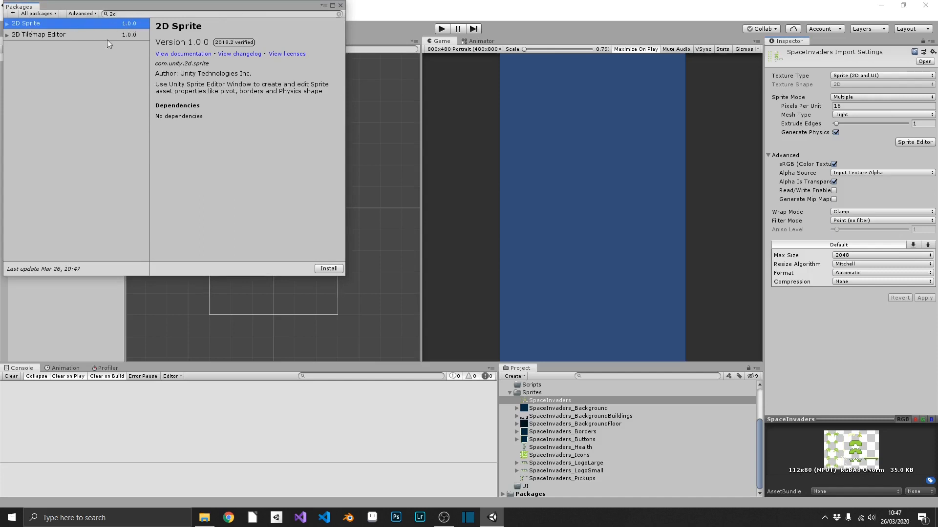
click(328, 268)
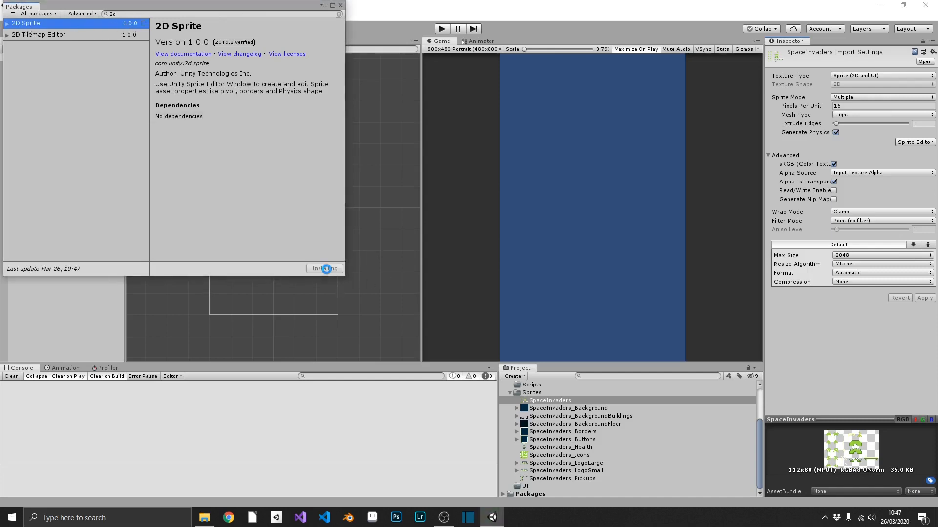
click(324, 268)
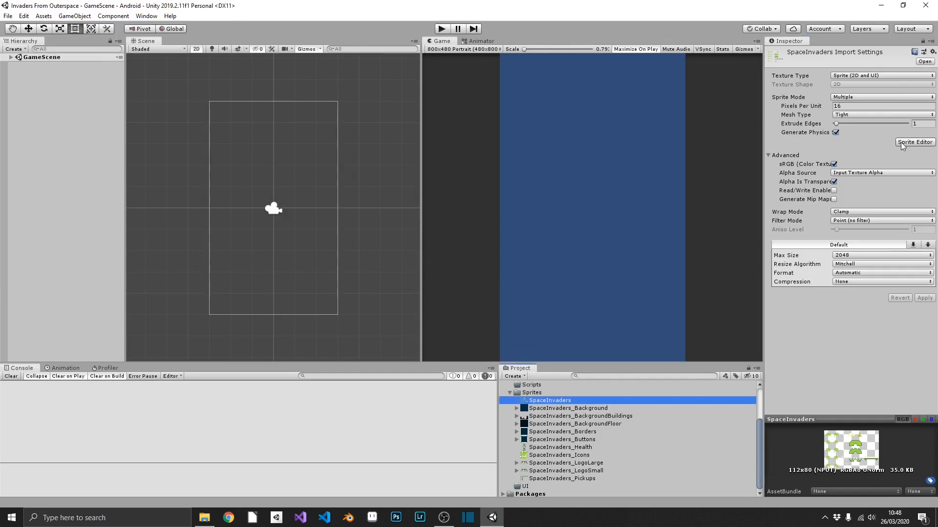
mouse_move(837, 158)
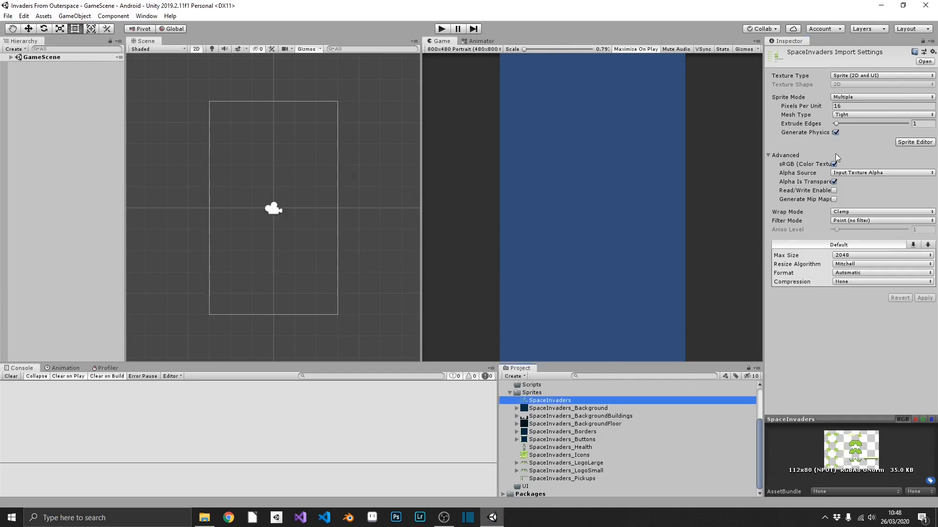
Open the SpaceInvaders sheet in the Sprite Editor
click(913, 141)
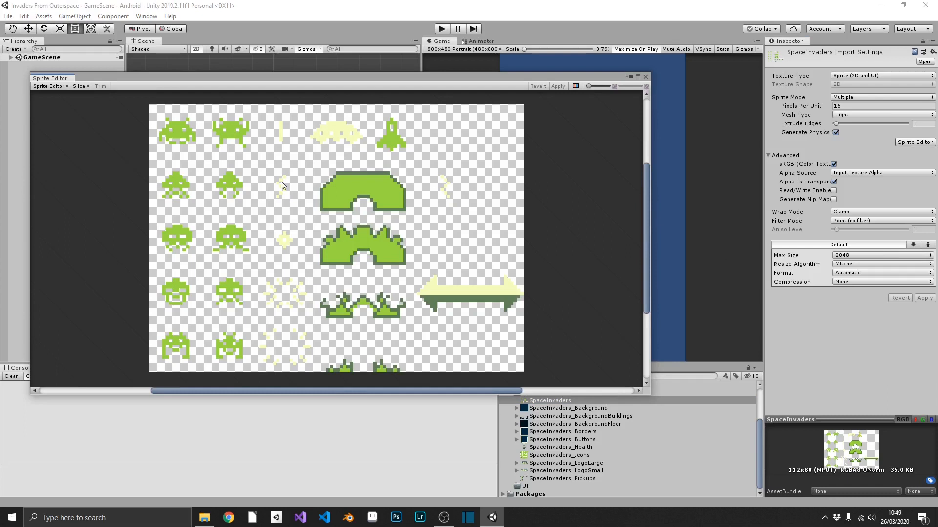
mouse_move(175, 197)
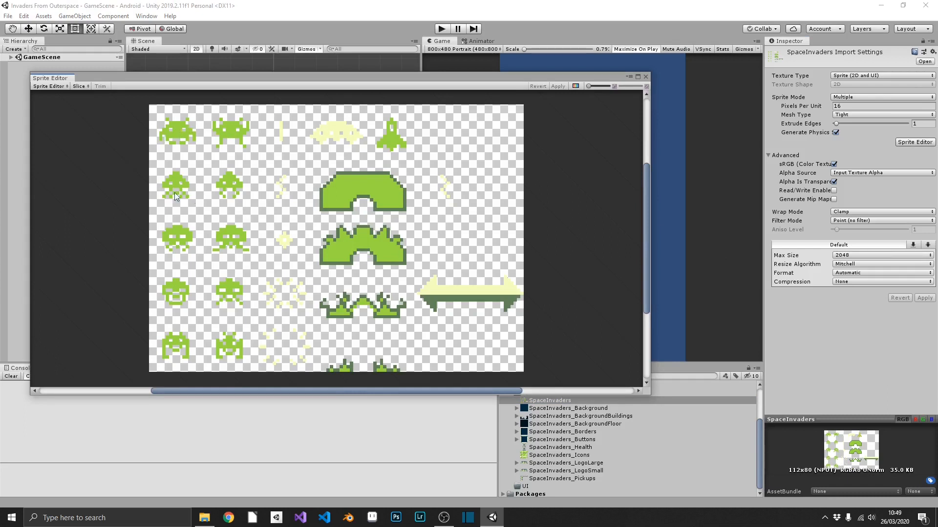
mouse_move(197, 188)
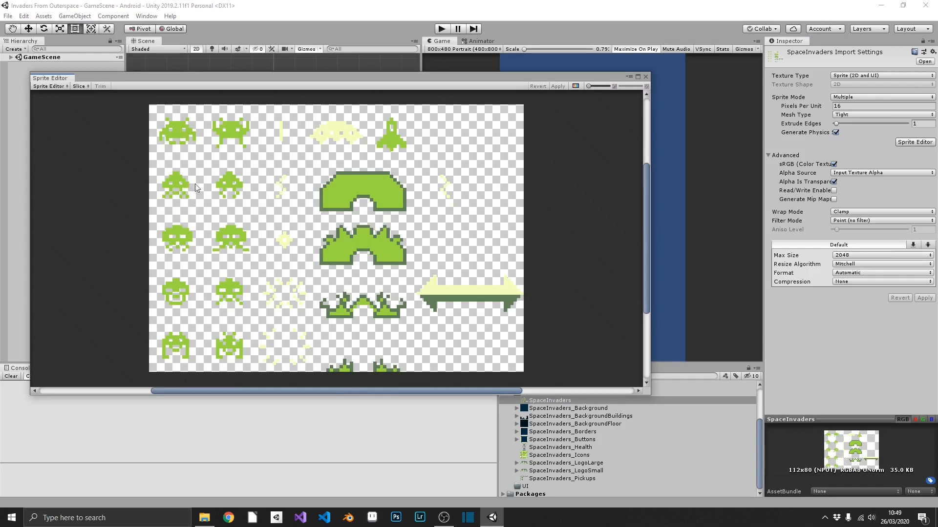
mouse_move(188, 325)
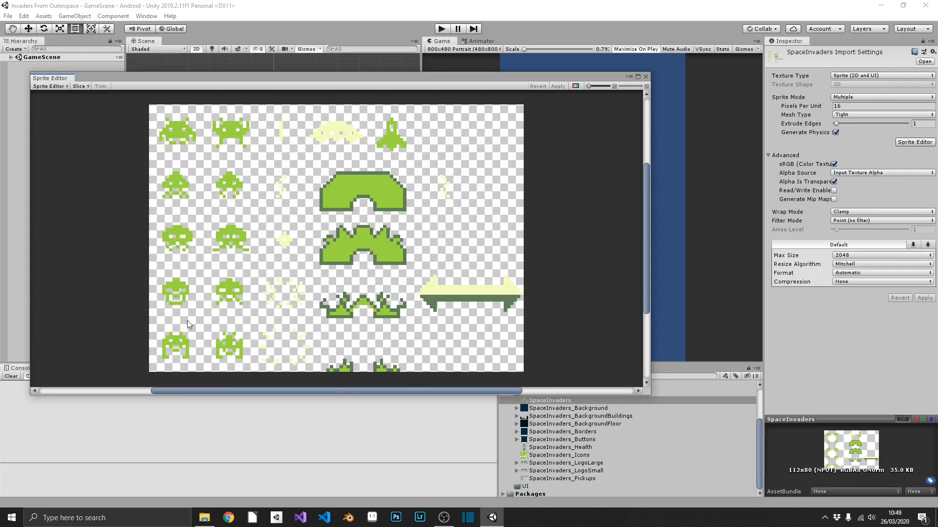
mouse_move(294, 189)
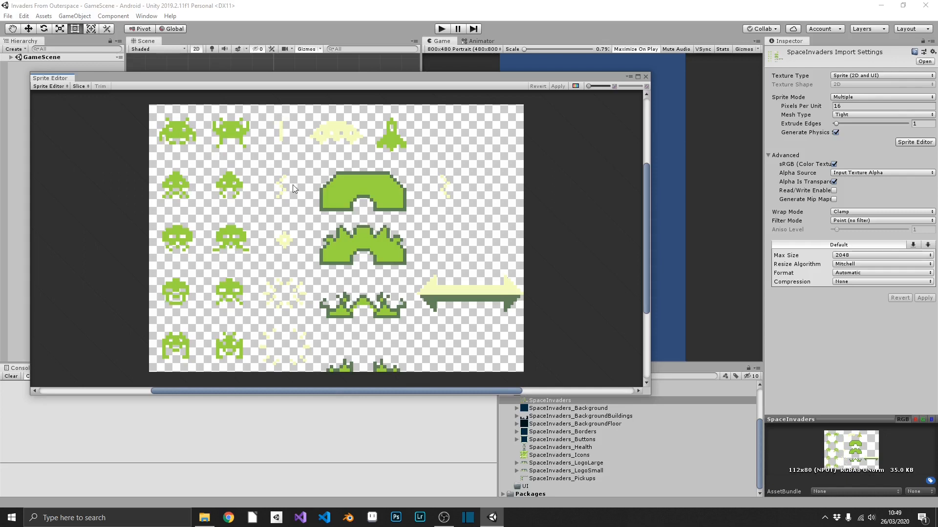
mouse_move(287, 251)
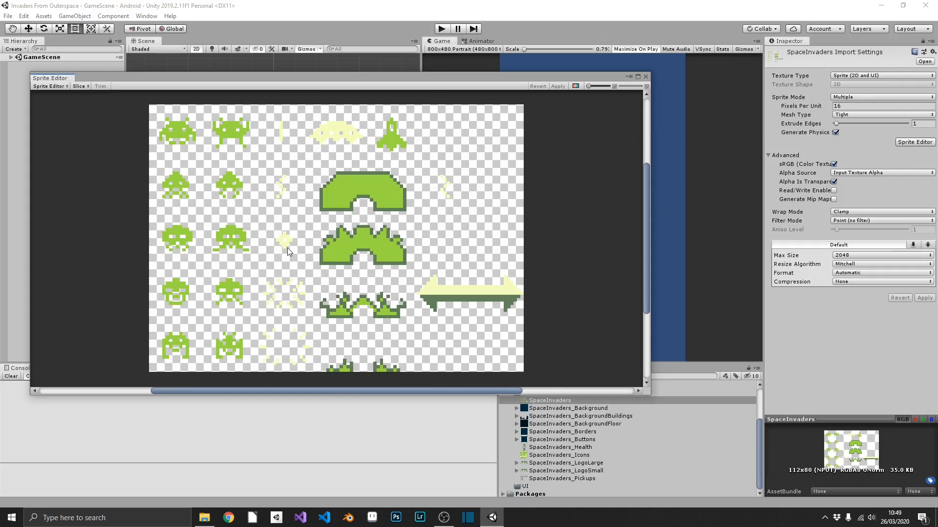
mouse_move(405, 137)
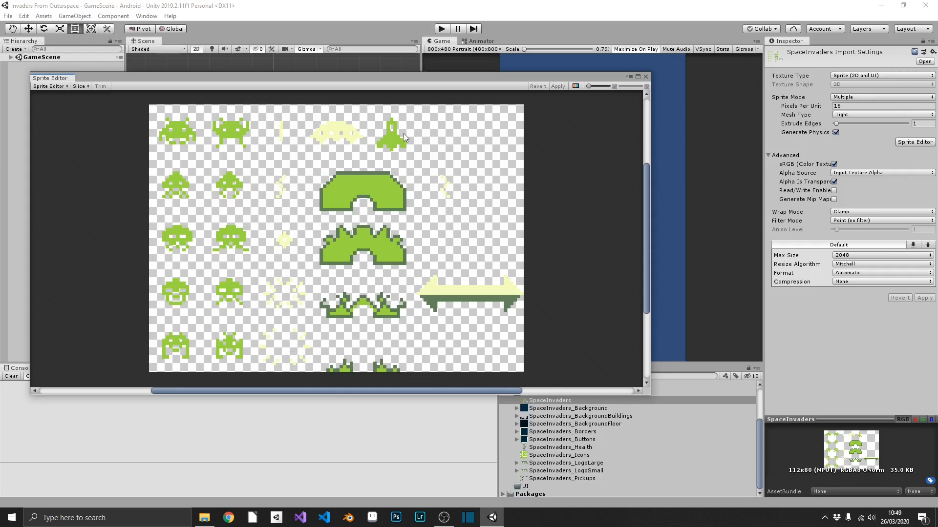
mouse_move(343, 147)
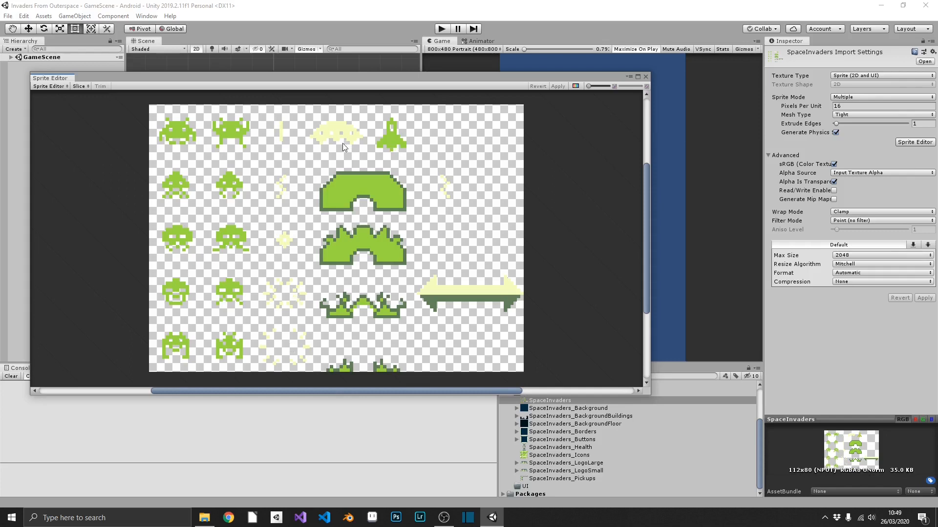
mouse_move(348, 139)
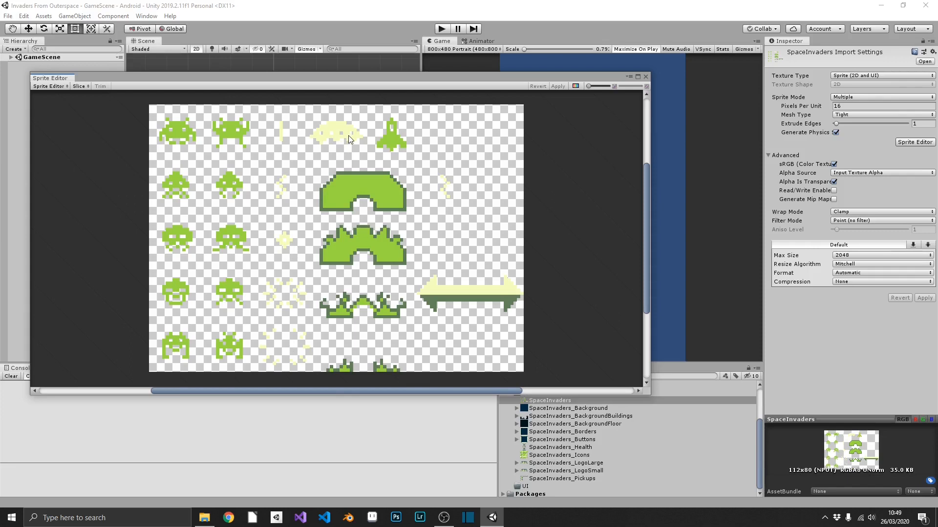
mouse_move(339, 219)
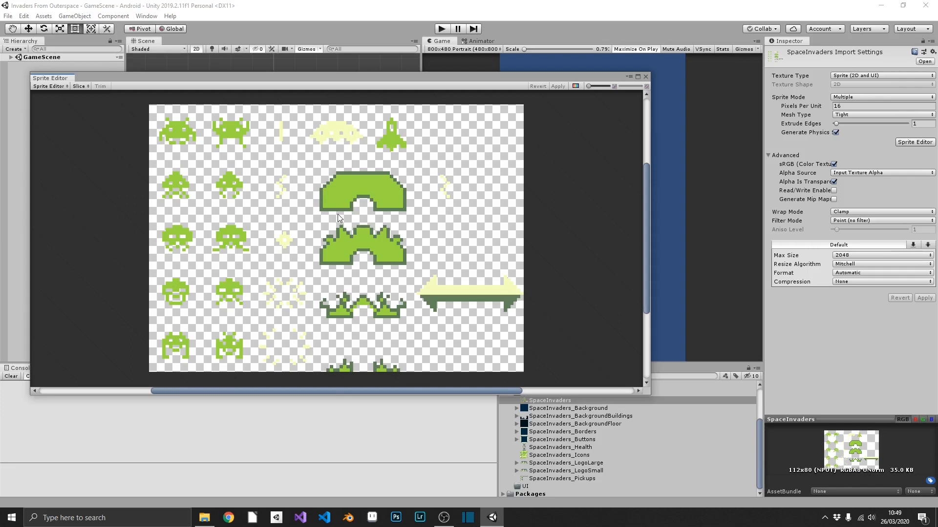
mouse_move(349, 204)
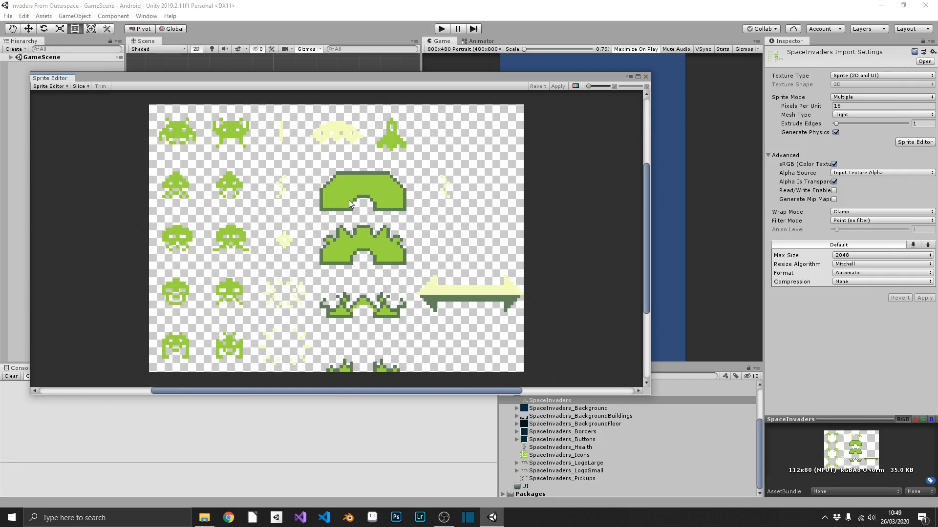
mouse_move(392, 136)
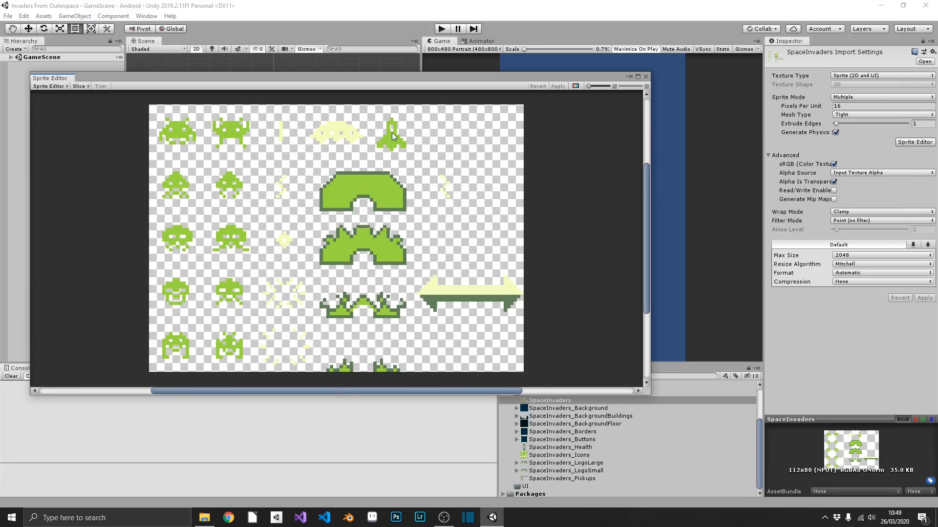
mouse_move(372, 213)
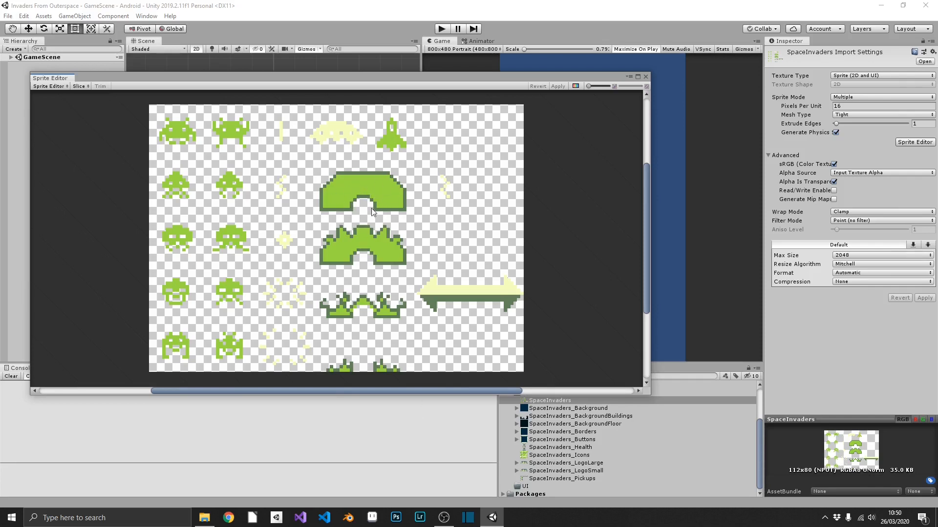
mouse_move(352, 222)
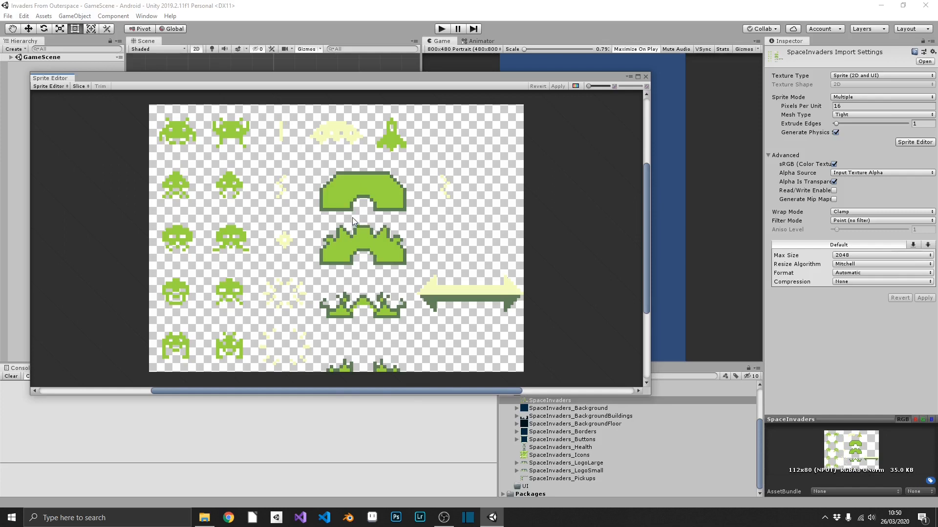
mouse_move(278, 126)
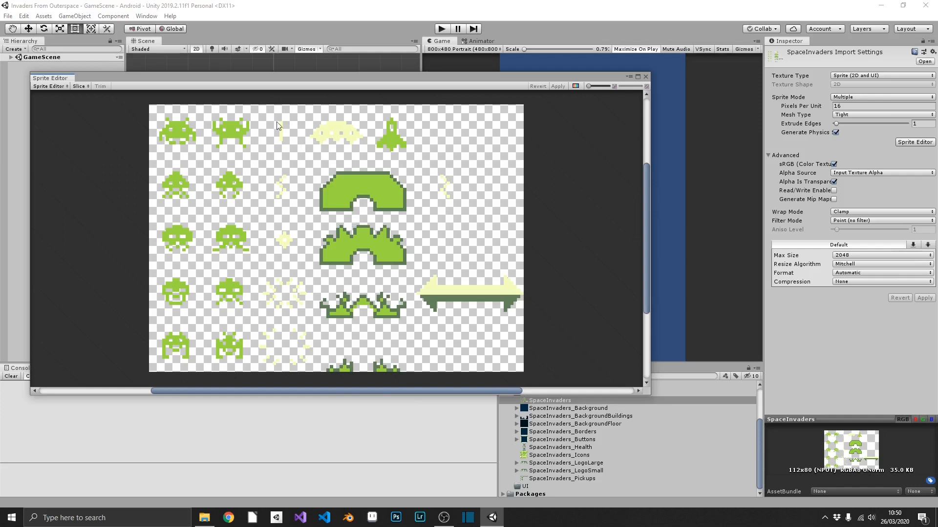
mouse_move(456, 272)
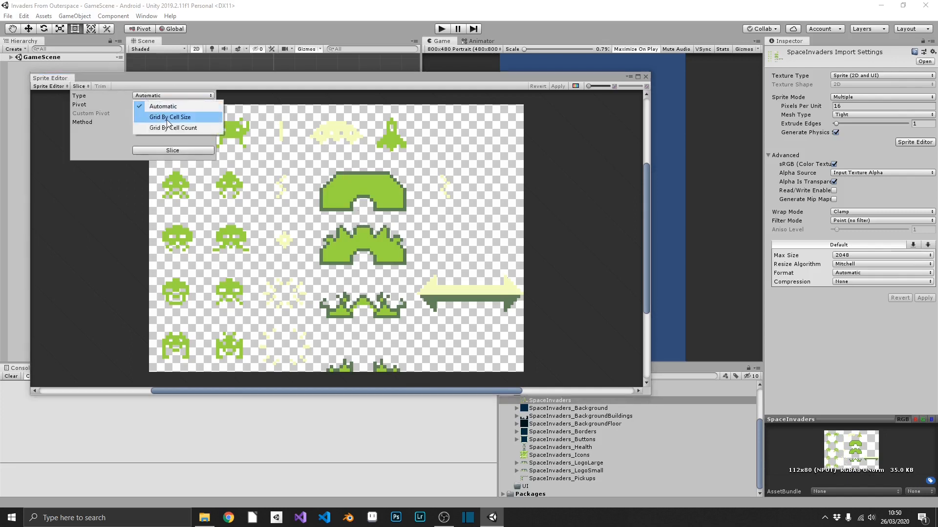
mouse_move(216, 123)
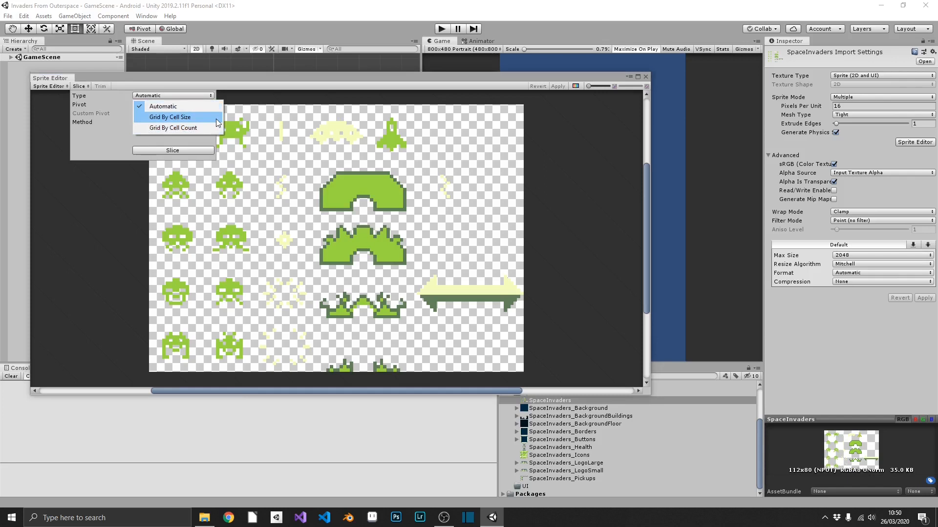
Slice the SpaceInvaders sheet using Grid By Cell Size at 16×16 pixels
click(170, 116)
text(16)
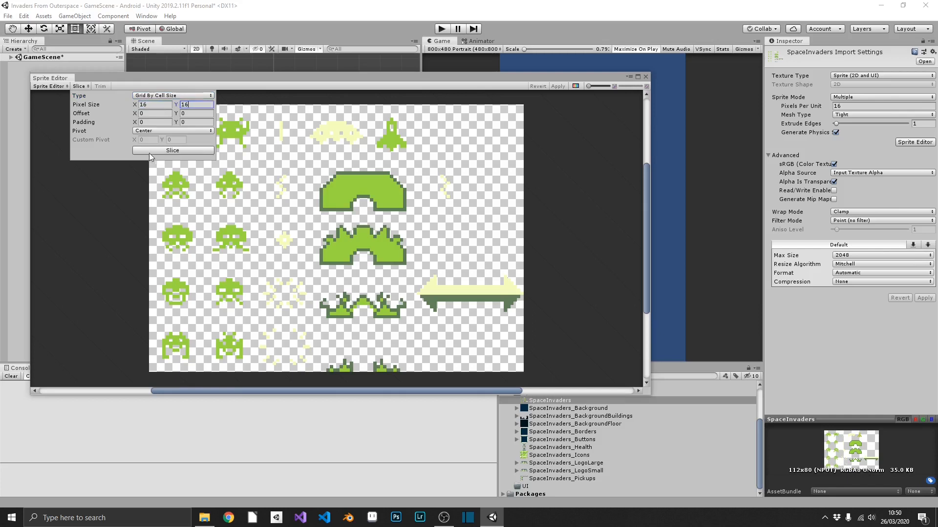
click(173, 150)
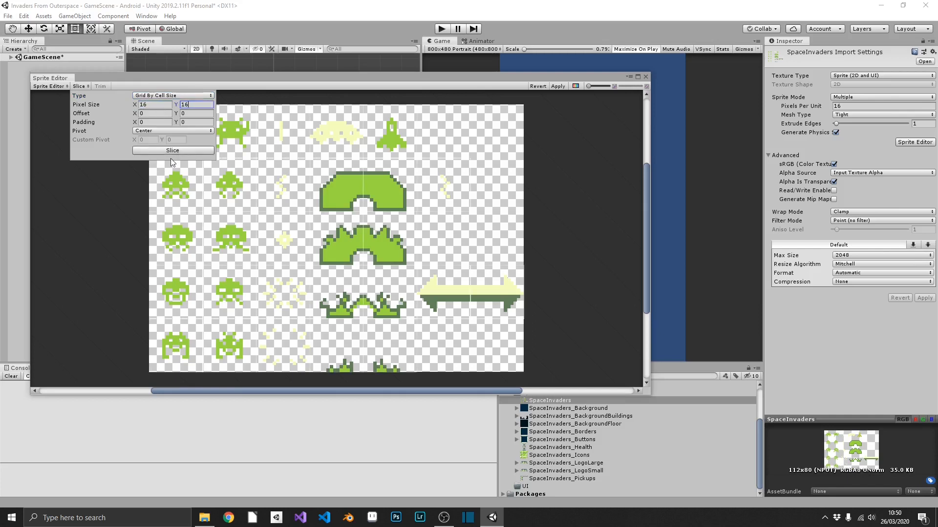
click(175, 185)
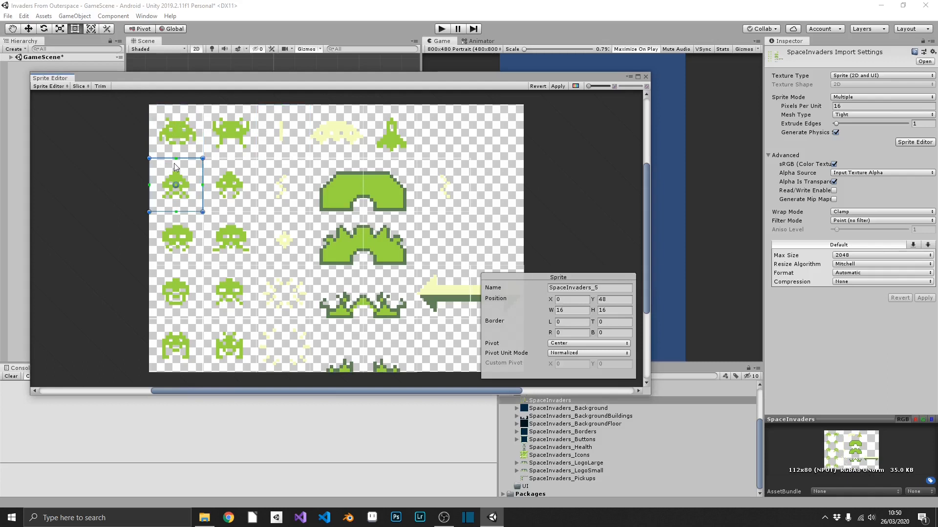
click(228, 347)
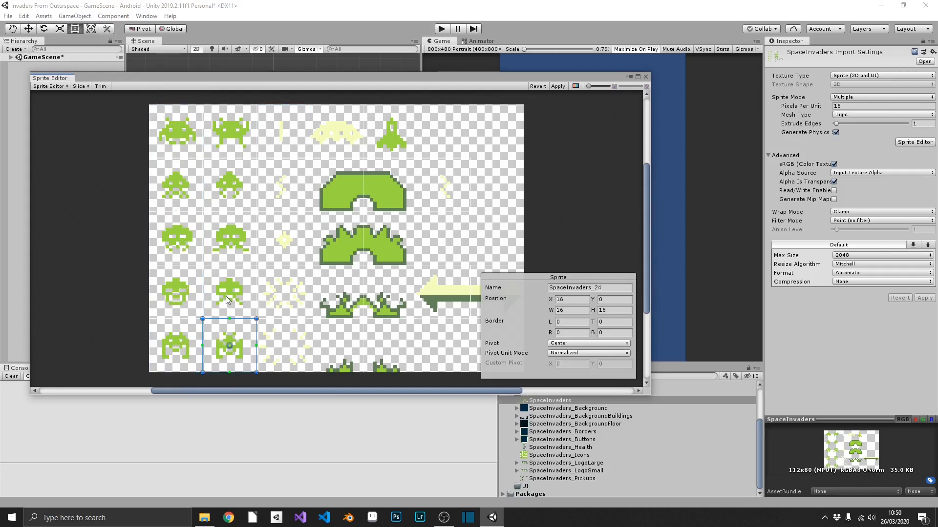
click(388, 186)
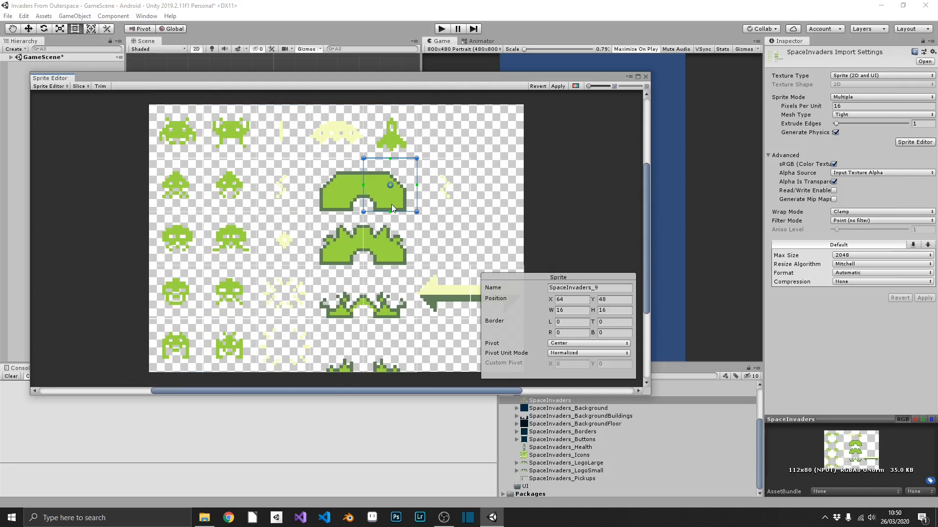
mouse_move(350, 193)
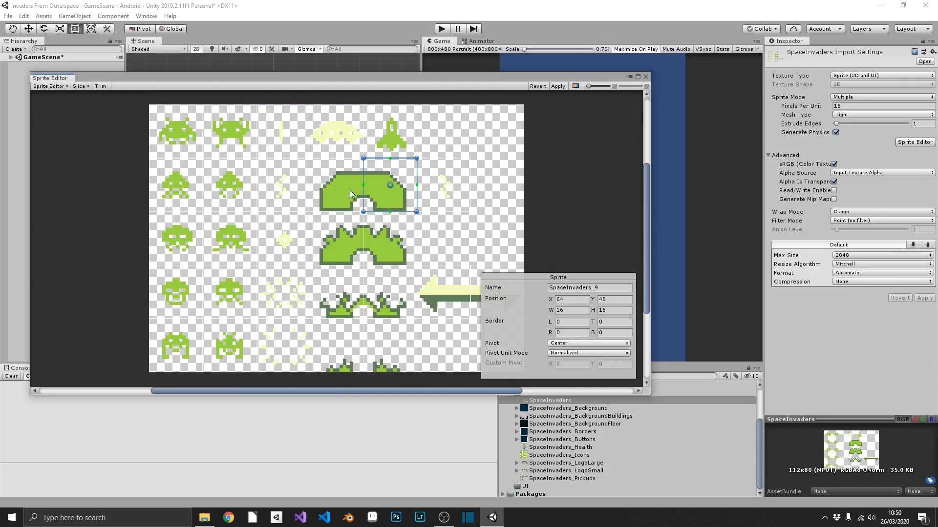
mouse_move(180, 130)
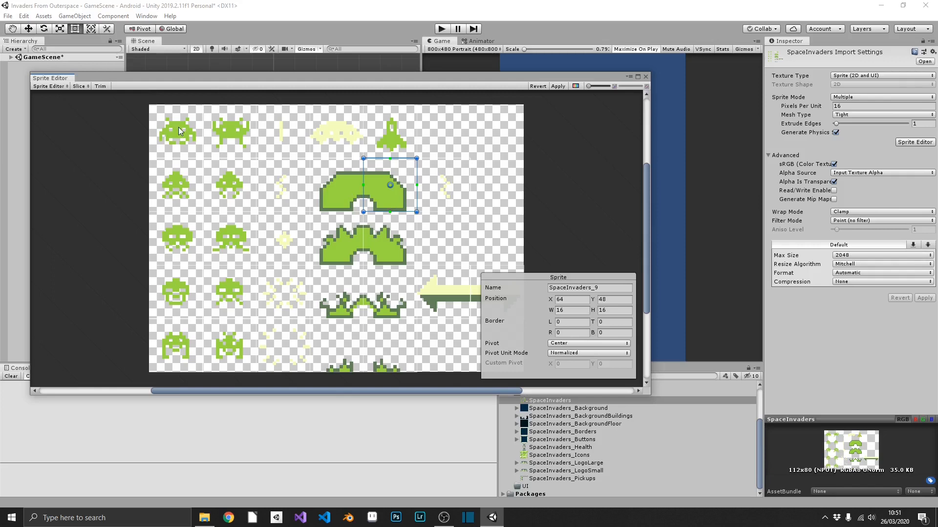
click(229, 131)
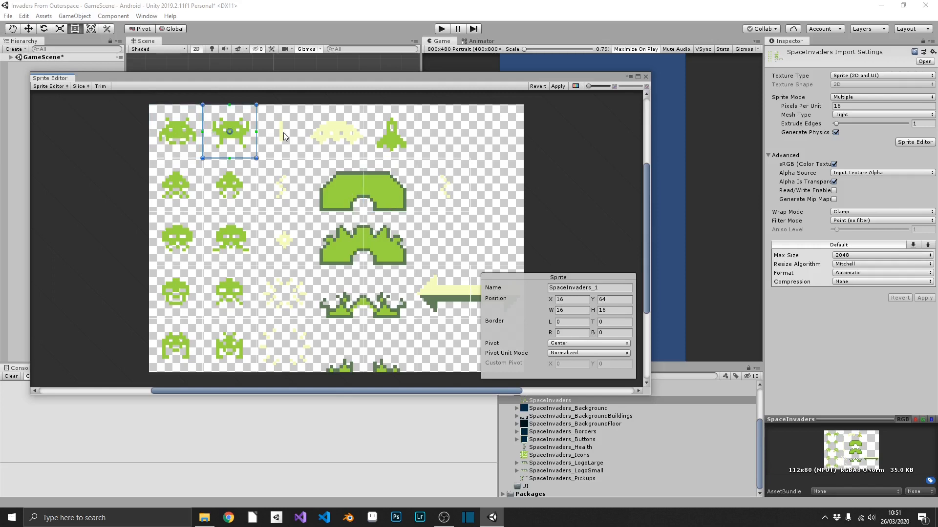
click(381, 193)
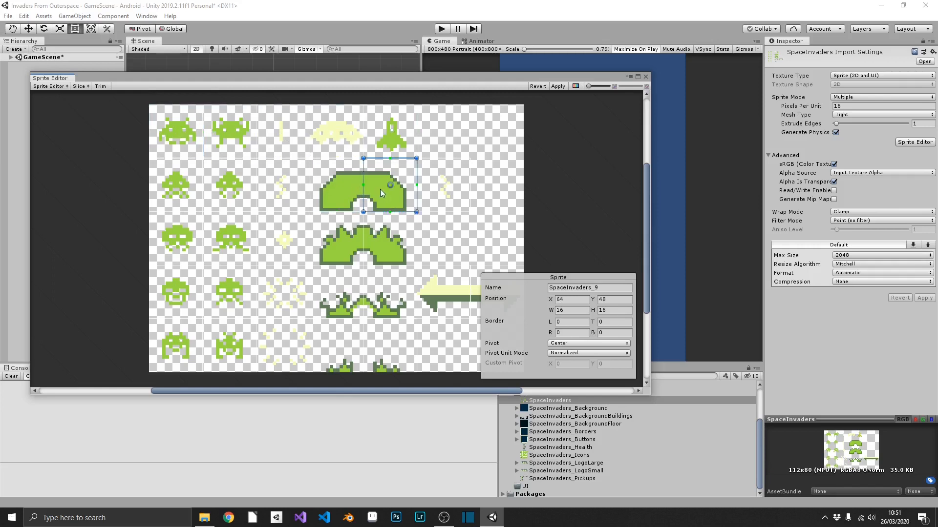
click(176, 133)
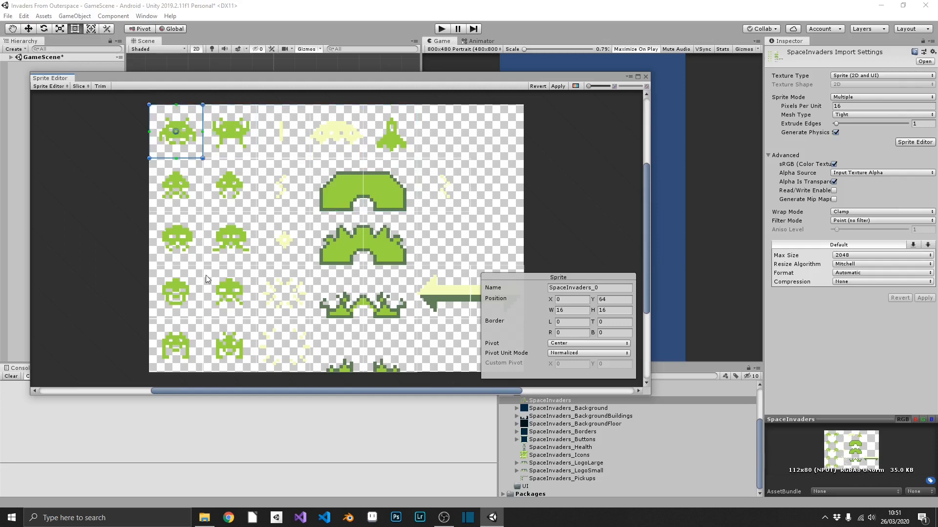
mouse_move(570, 310)
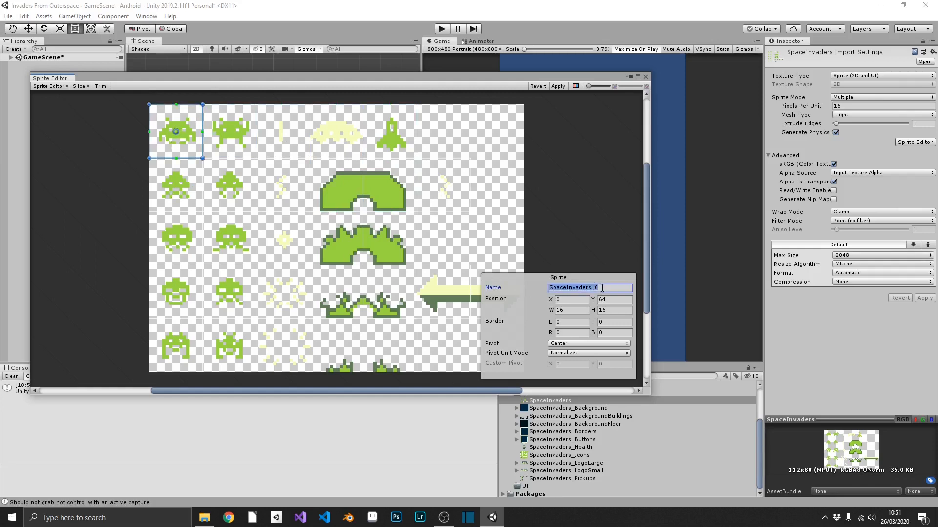
Rename the two top-row alien slices Alien_01_00 and Alien_01_01
text(Alien_)
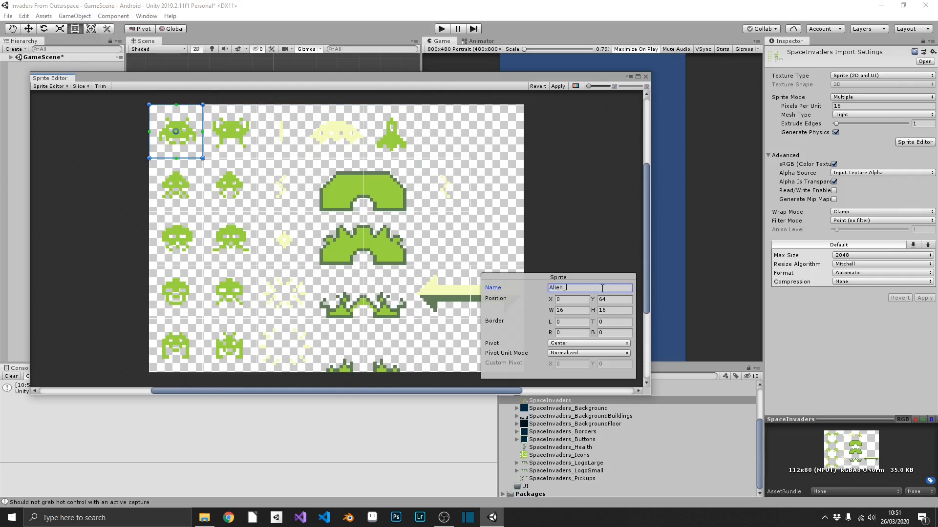
text(01)
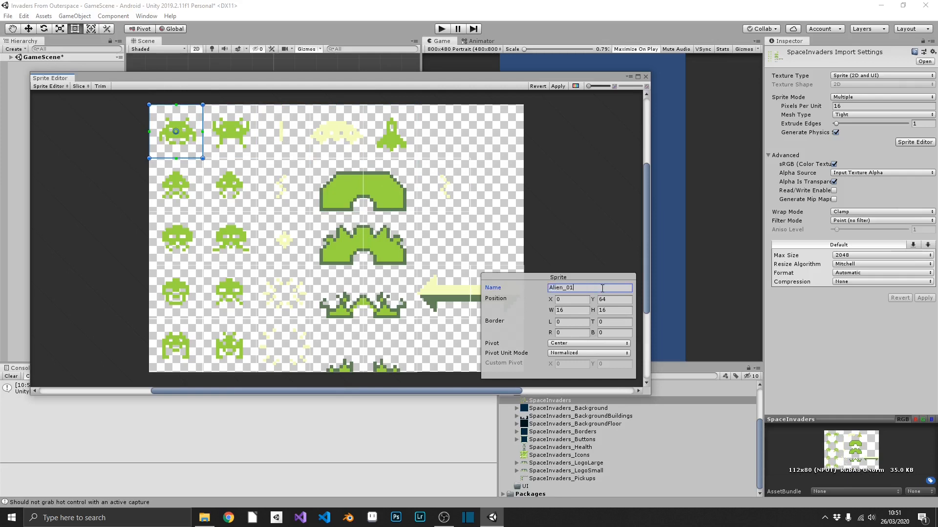
text(_00)
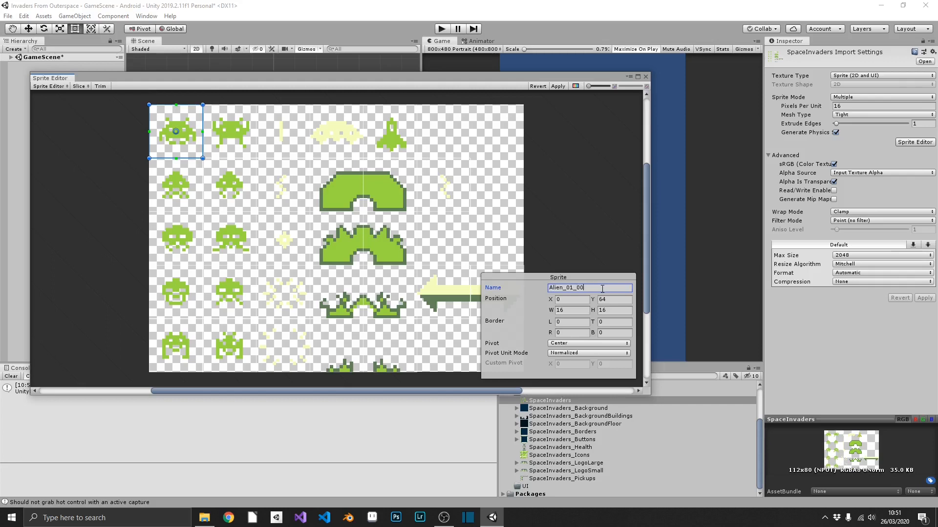
click(229, 131)
text(1)
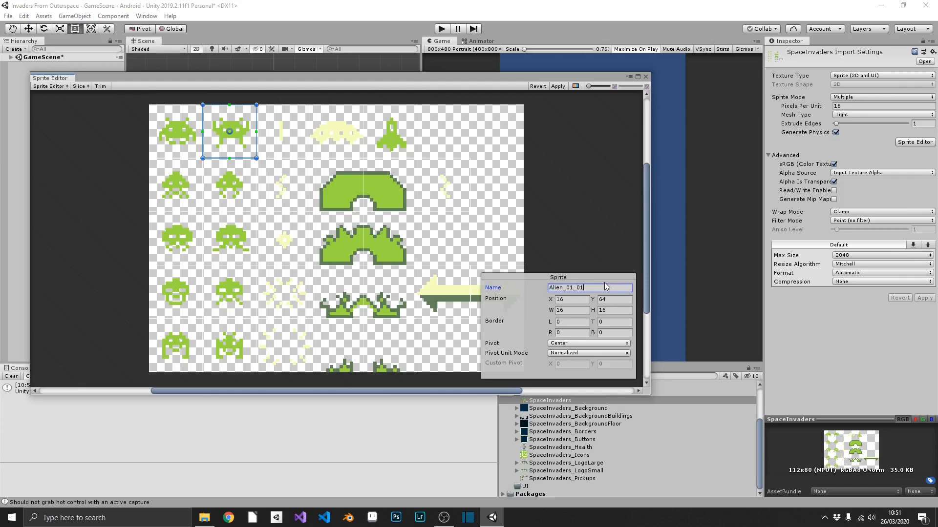
mouse_move(263, 167)
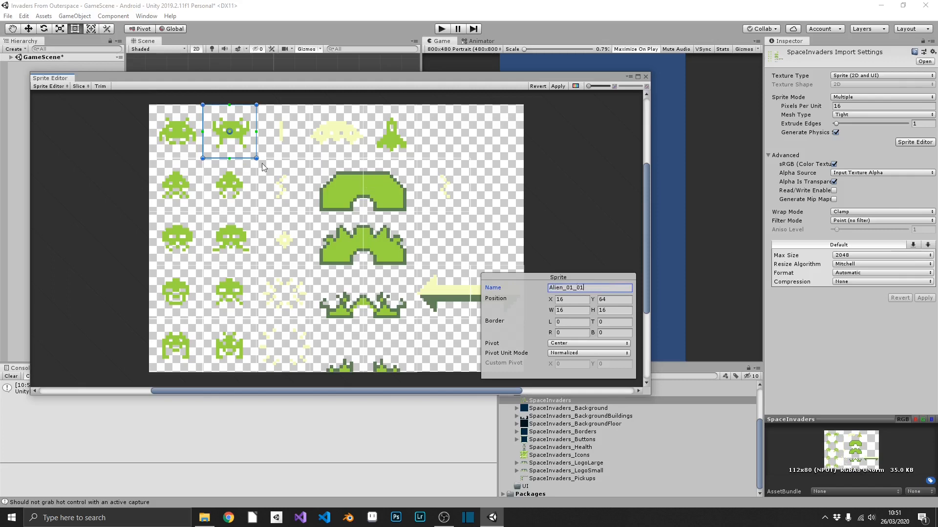
mouse_move(404, 266)
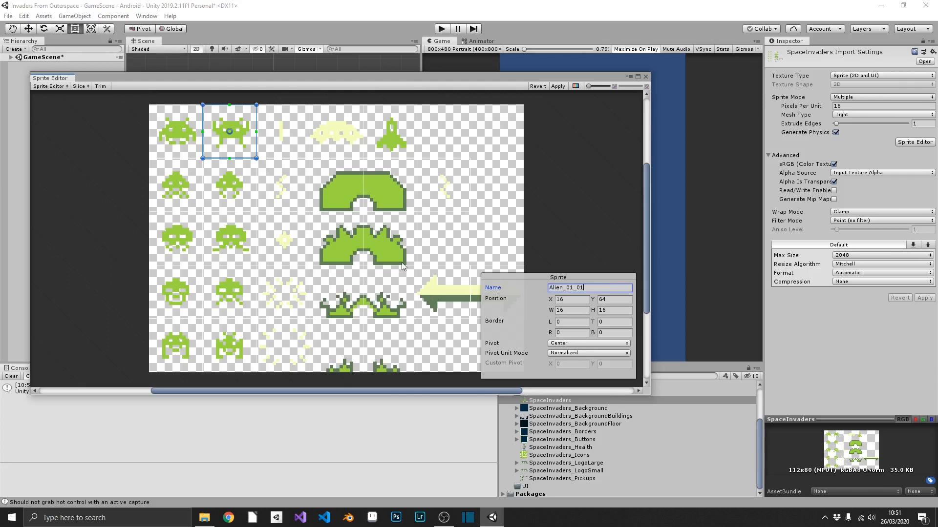
click(173, 184)
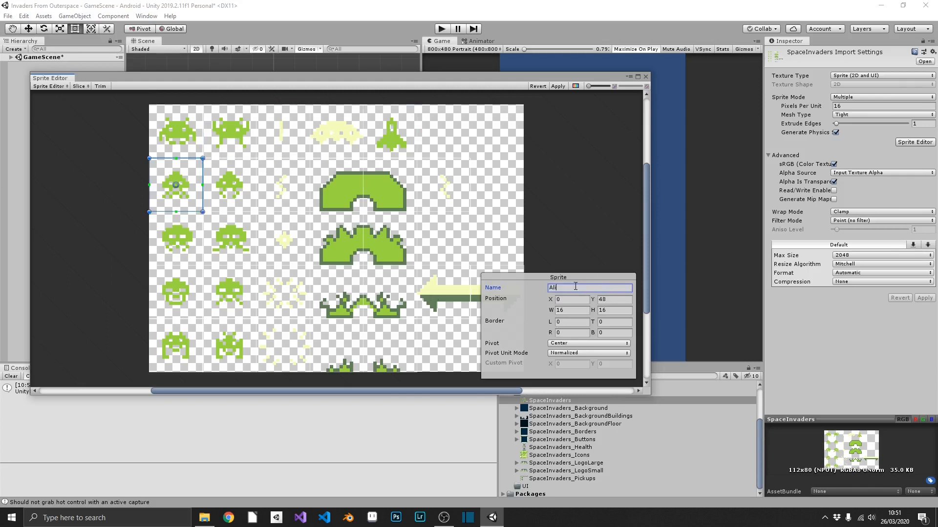
click(228, 345)
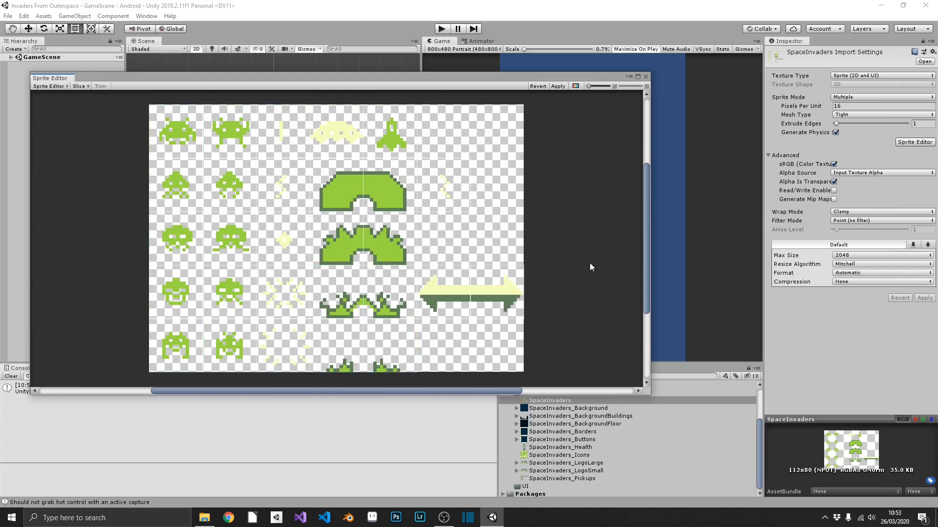
Check slice names like Alien02_01 and Block_Left_01 on the aliens and bunker piece
click(228, 186)
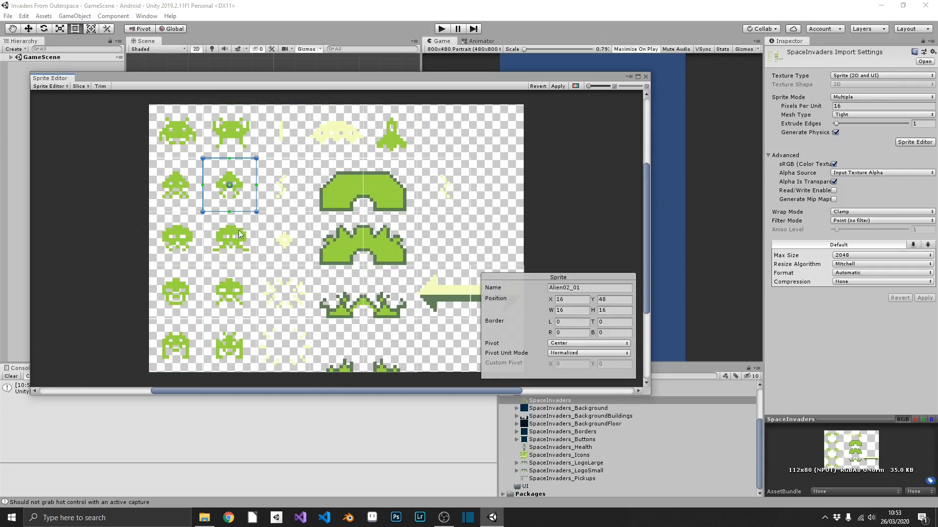
click(230, 292)
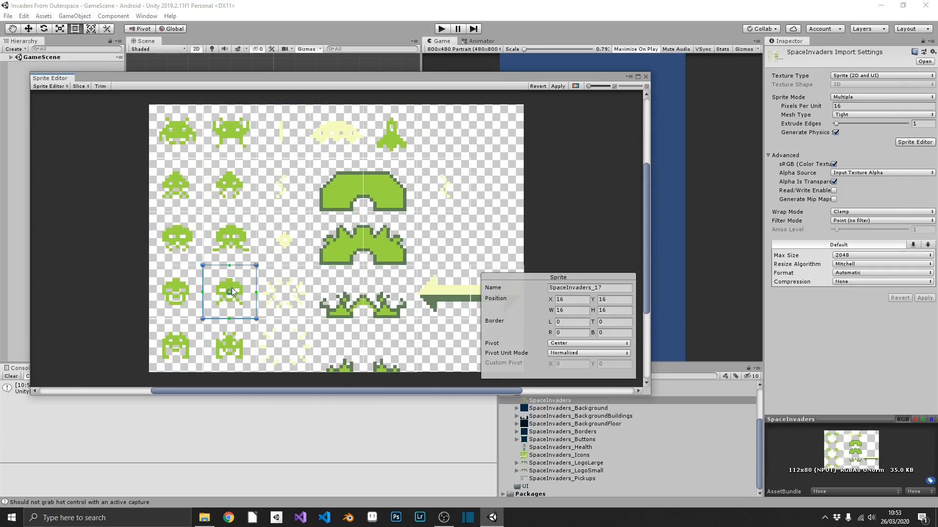
click(360, 244)
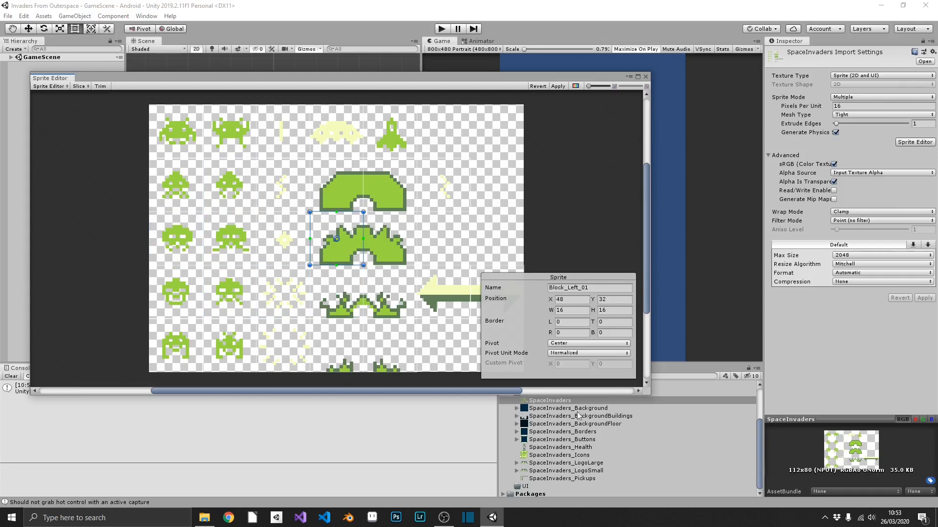
mouse_move(617, 472)
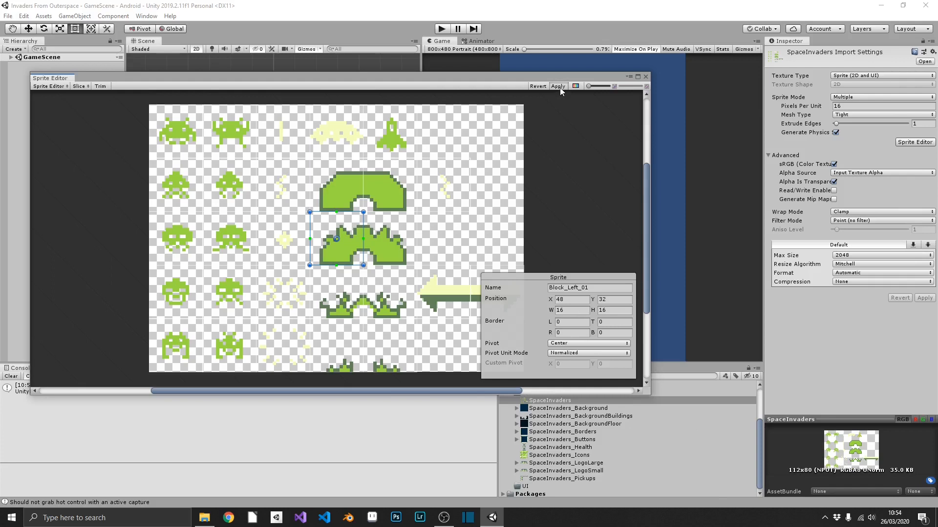
Apply the slice renames to the SpaceInvaders sheet and close the Sprite Editor
click(557, 86)
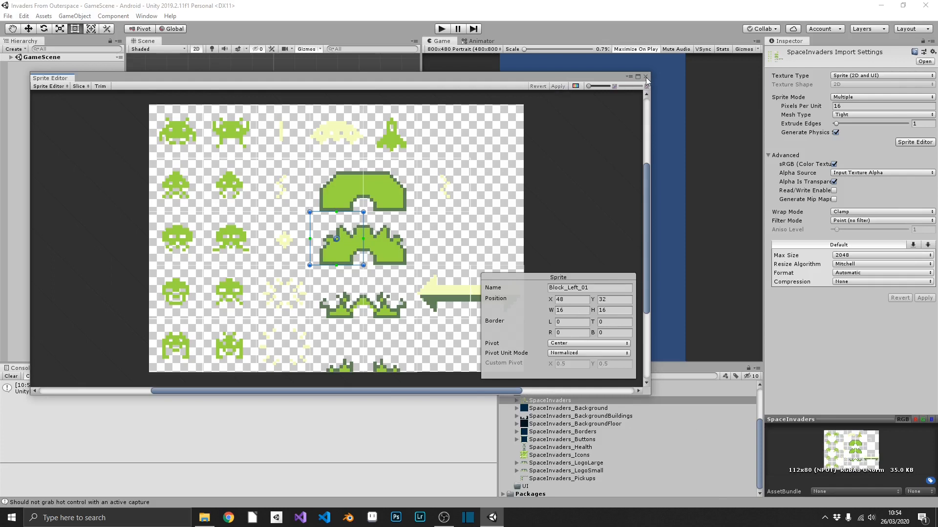
click(645, 77)
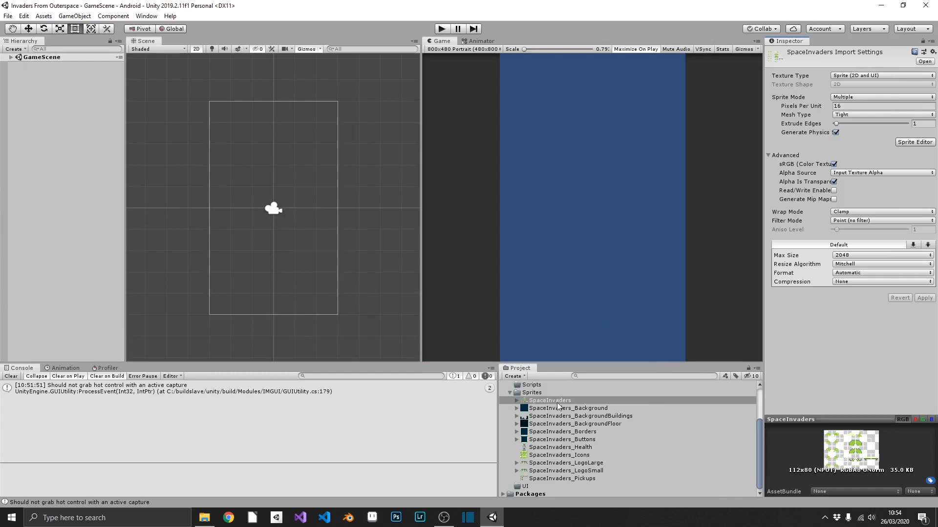
Inspect renamed SpaceInvaders sprites like Alien01_00, then select the Icons and Pickups sheets
click(517, 400)
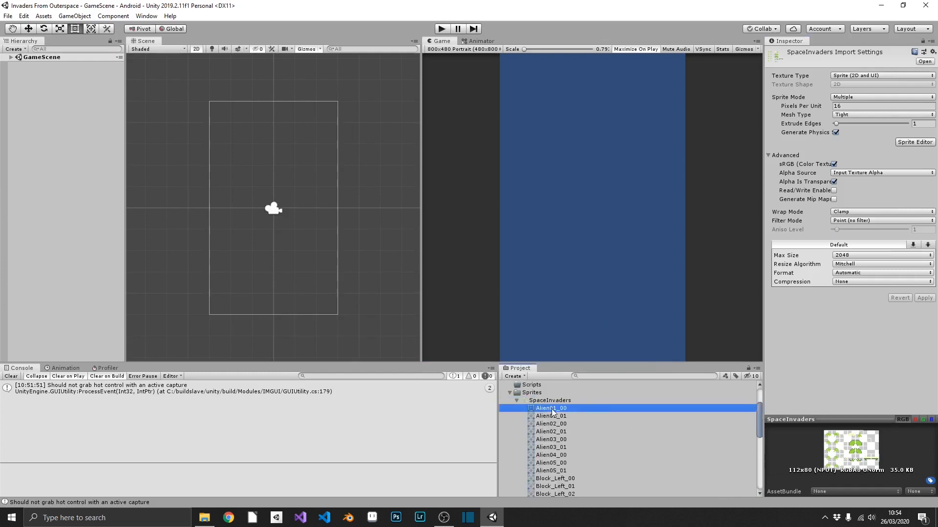
click(550, 408)
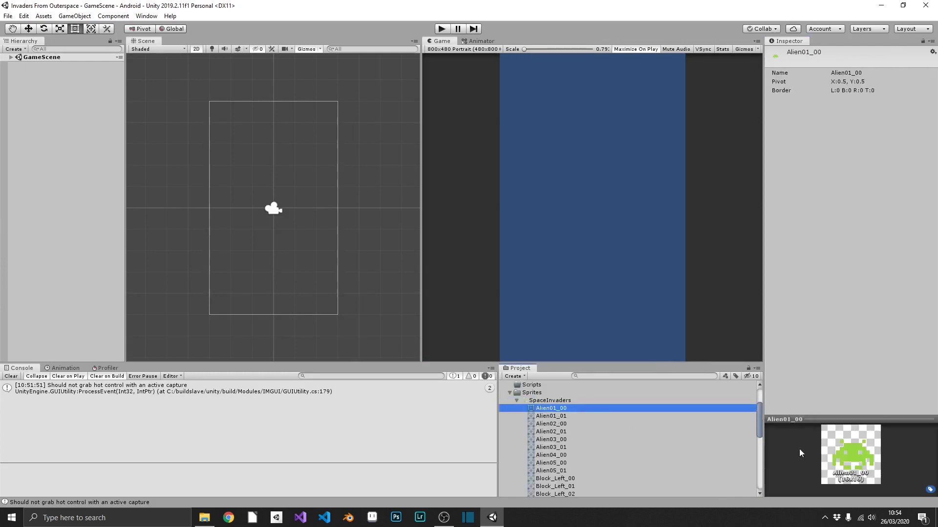
click(551, 423)
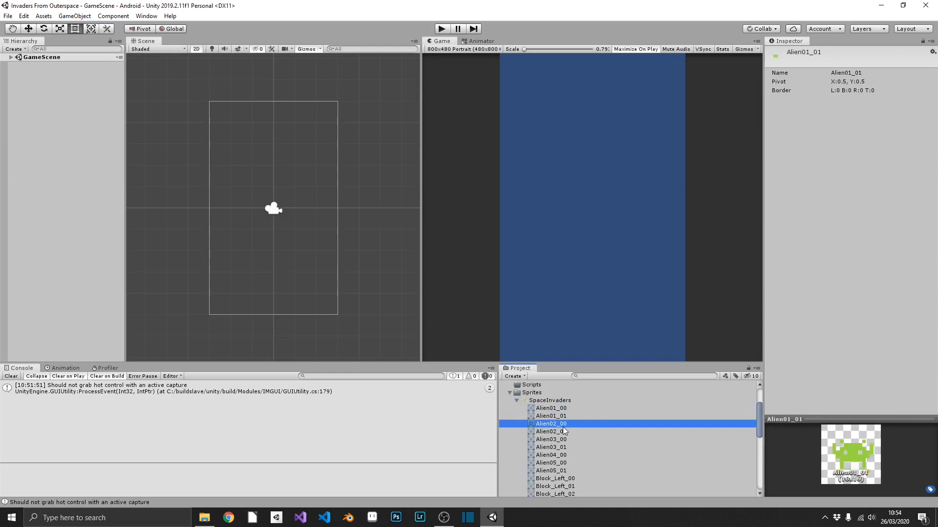
click(517, 400)
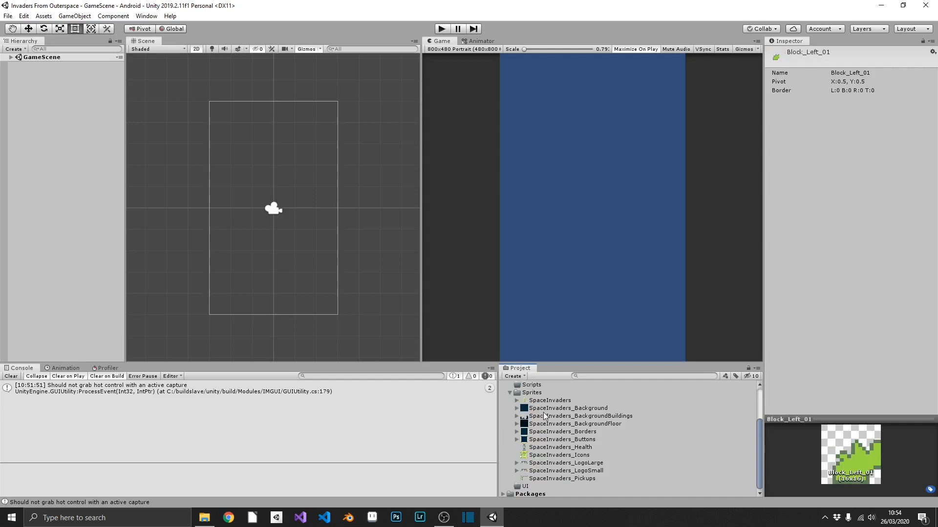
mouse_move(585, 453)
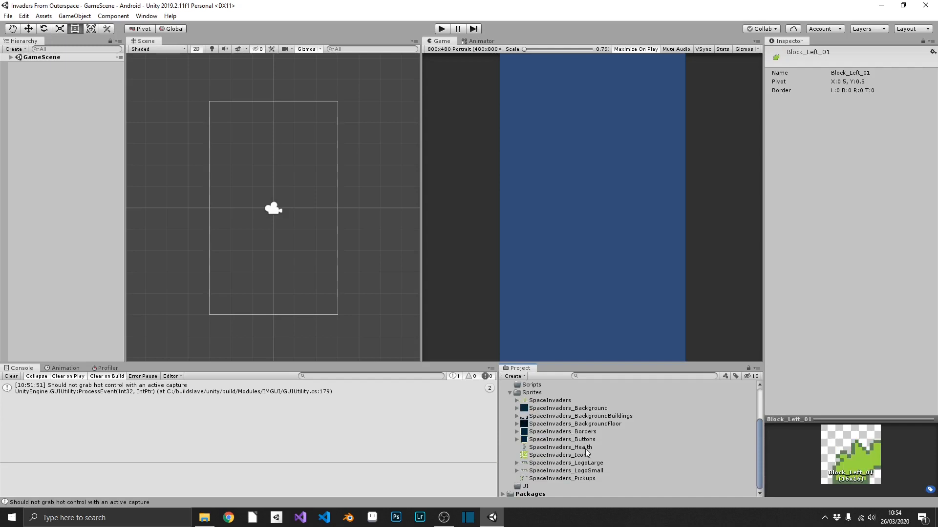
click(559, 455)
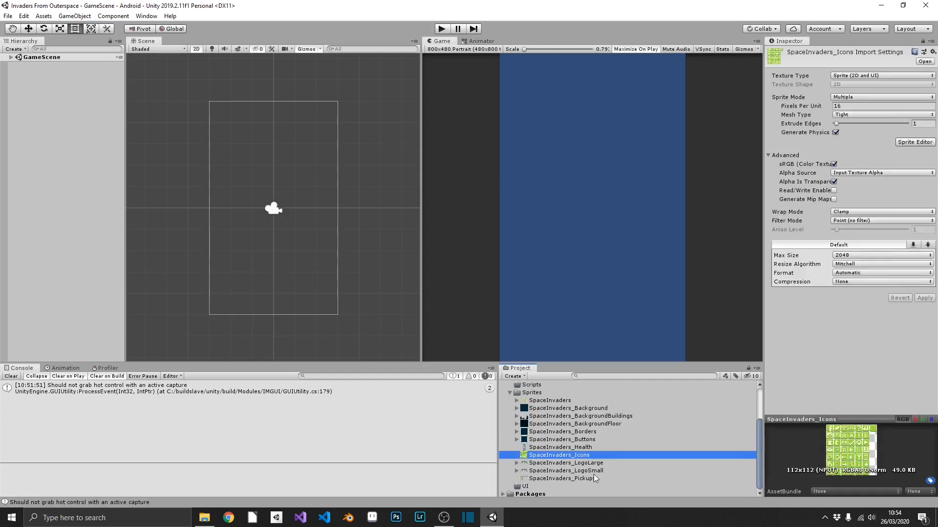
click(560, 478)
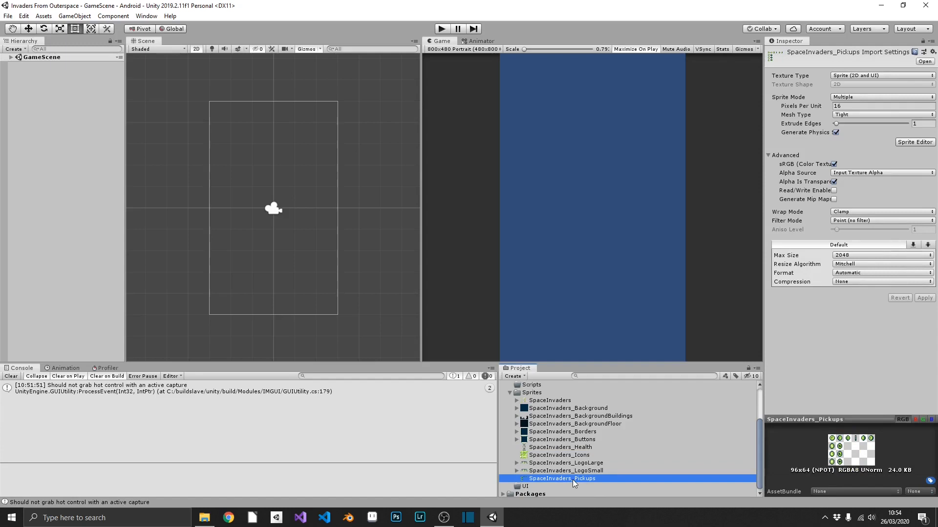
mouse_move(607, 450)
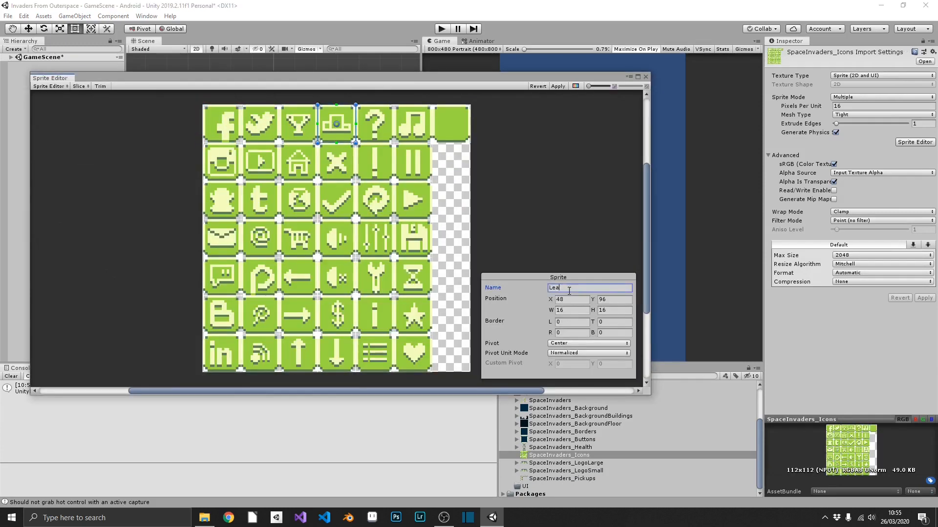
Name the email and information icon slices, rename the L pickup, then close the editor
click(257, 236)
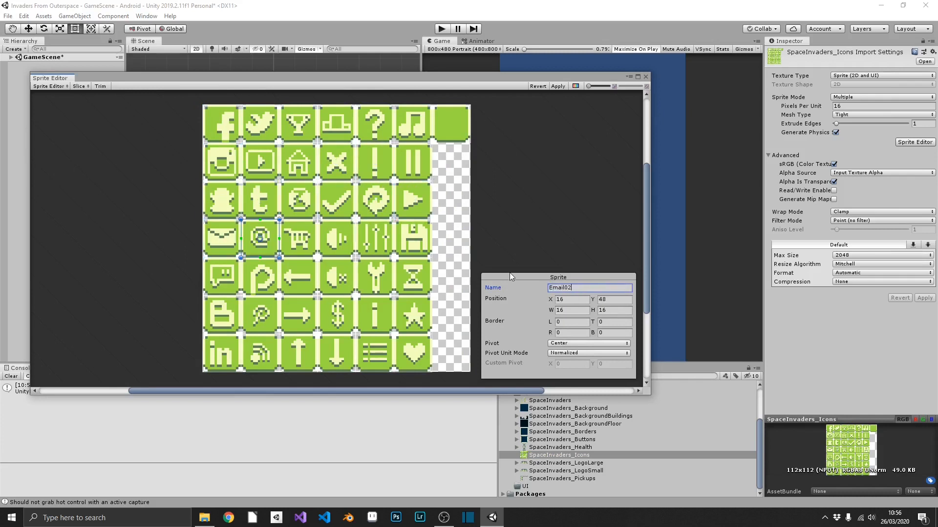
click(374, 314)
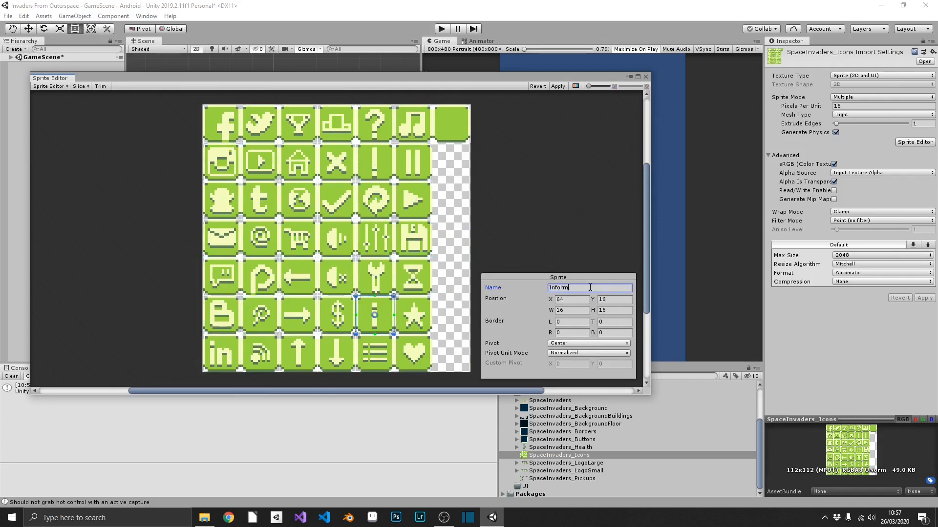
click(561, 479)
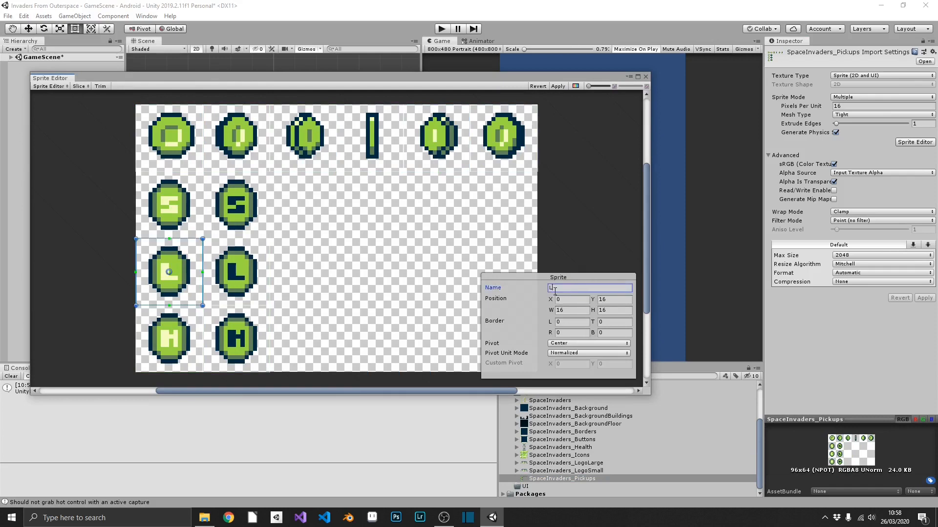
click(645, 76)
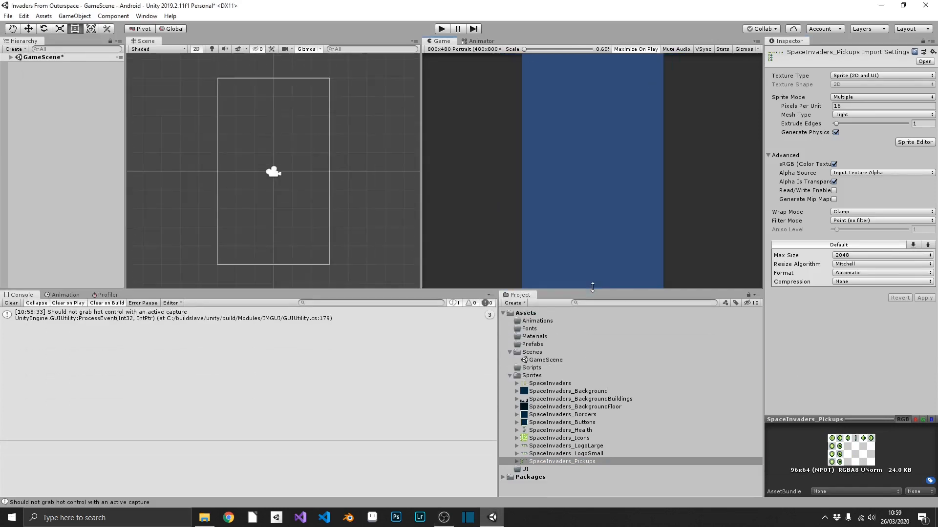
click(517, 383)
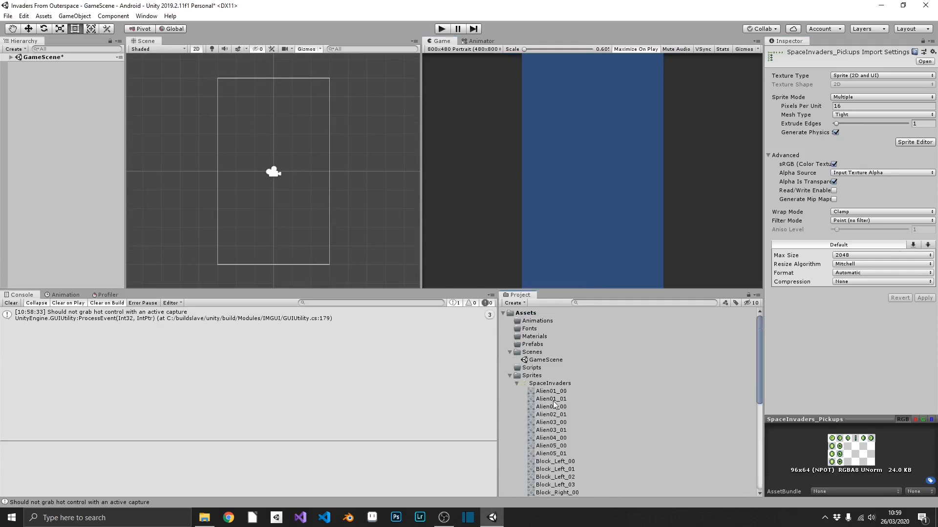
scroll(down, 3)
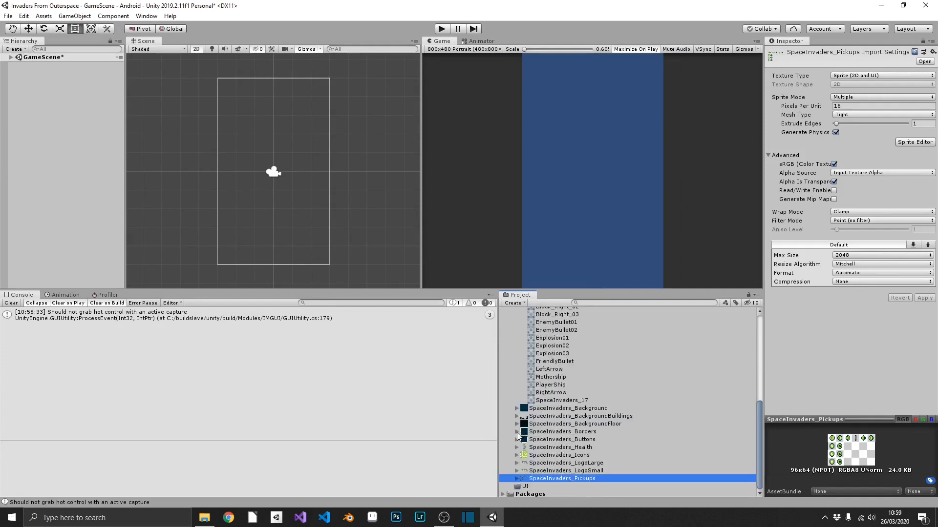
click(516, 448)
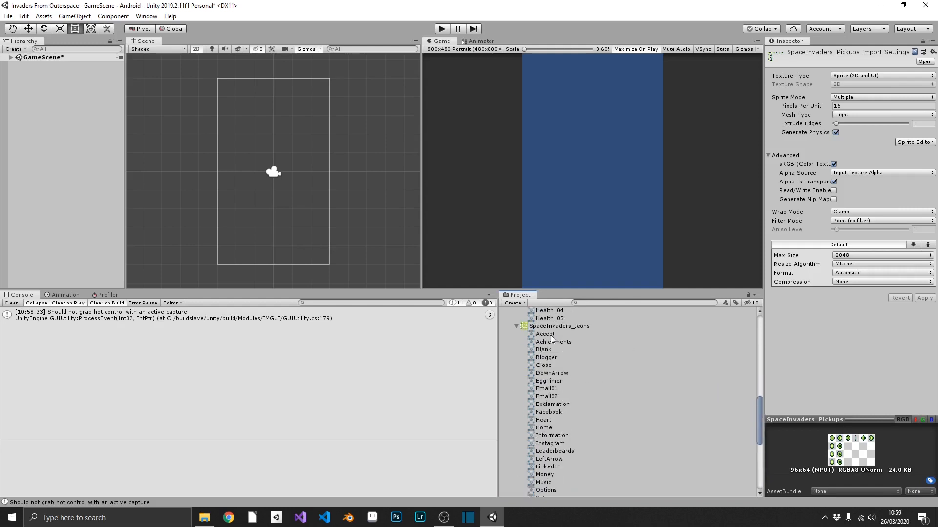
click(543, 349)
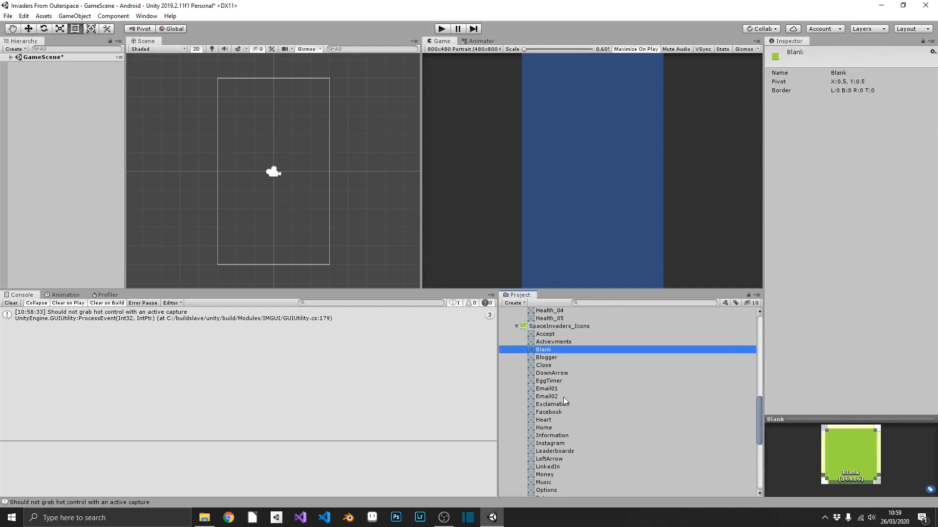
mouse_move(562, 407)
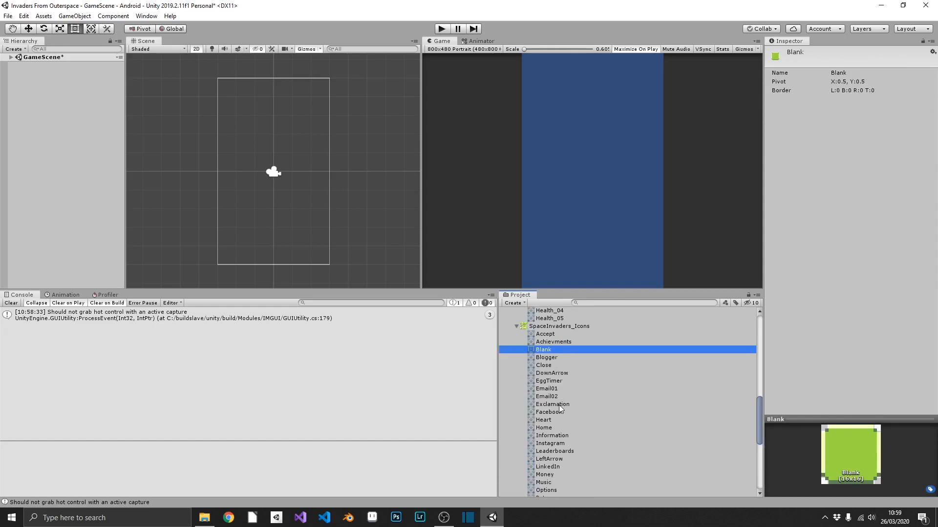
click(549, 412)
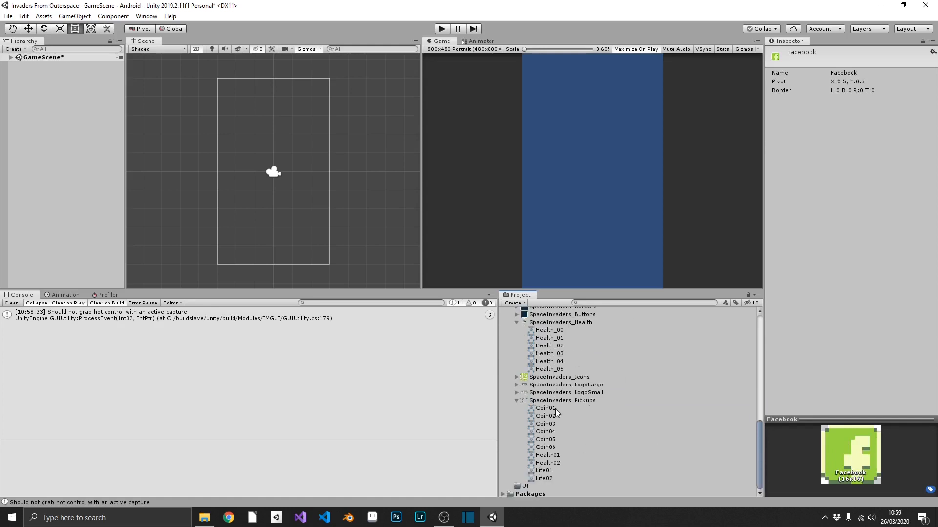
click(547, 455)
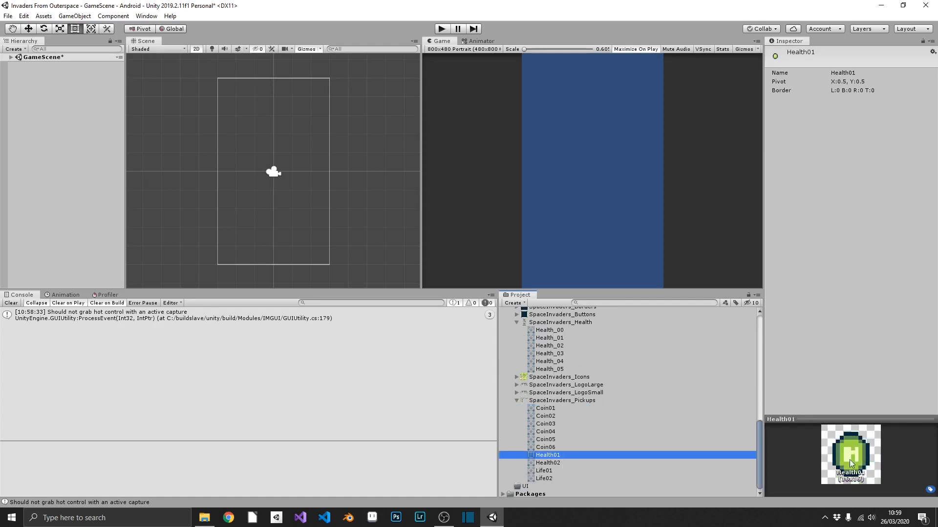
click(543, 471)
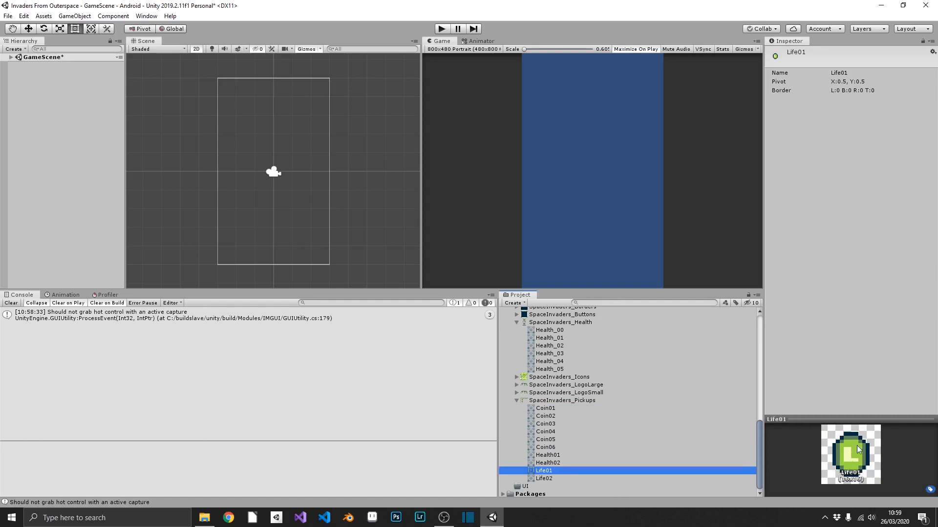
mouse_move(550, 481)
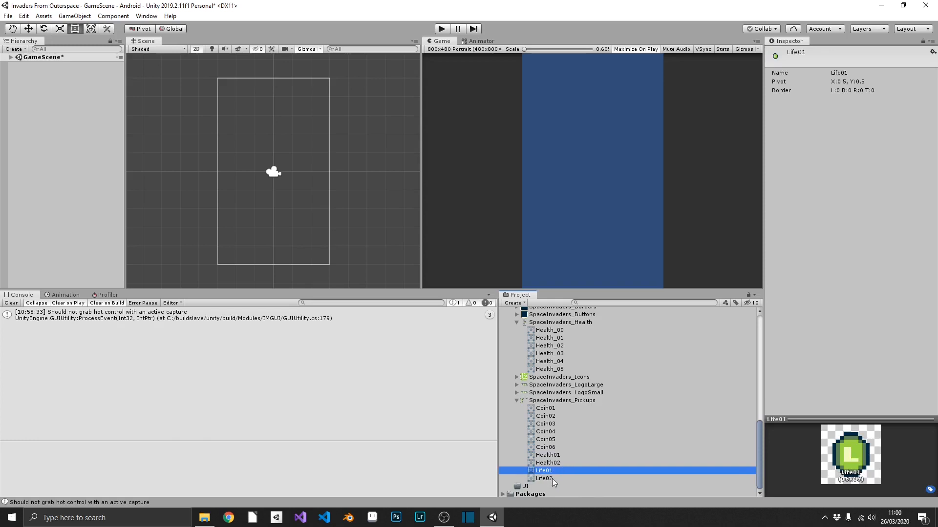
click(546, 456)
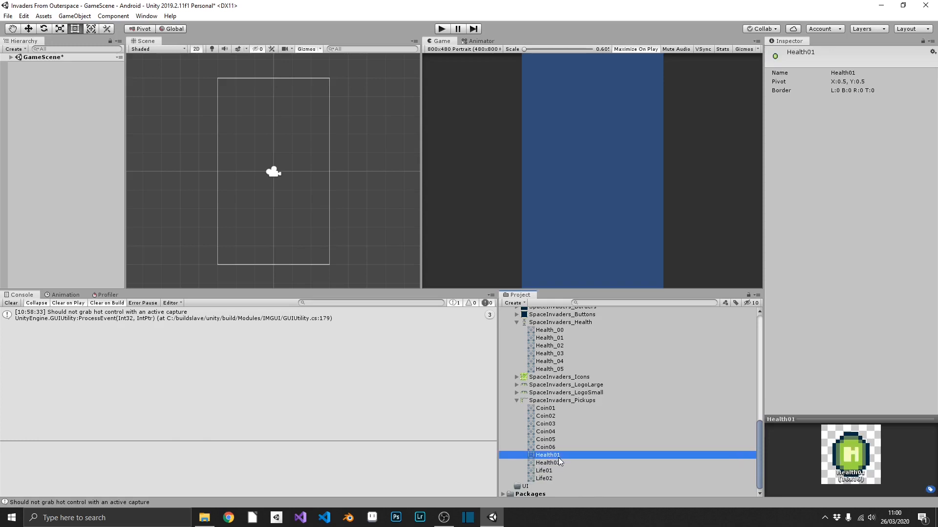
click(545, 423)
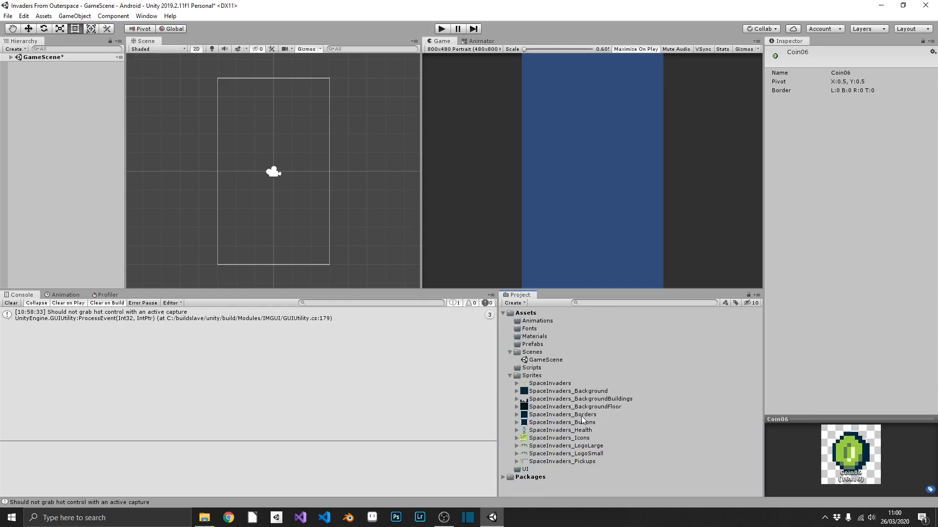
Open the SpaceInvaders_Borders texture in the Sprite Editor
click(562, 415)
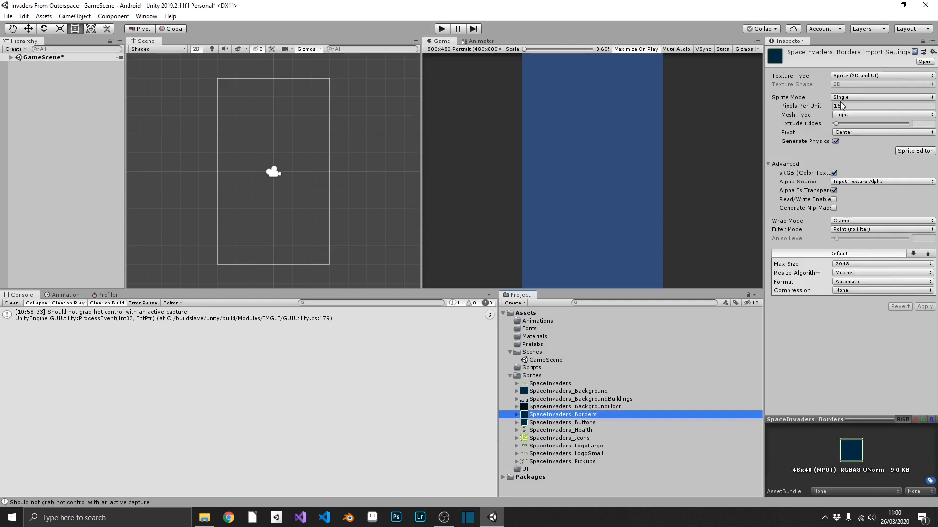
click(914, 151)
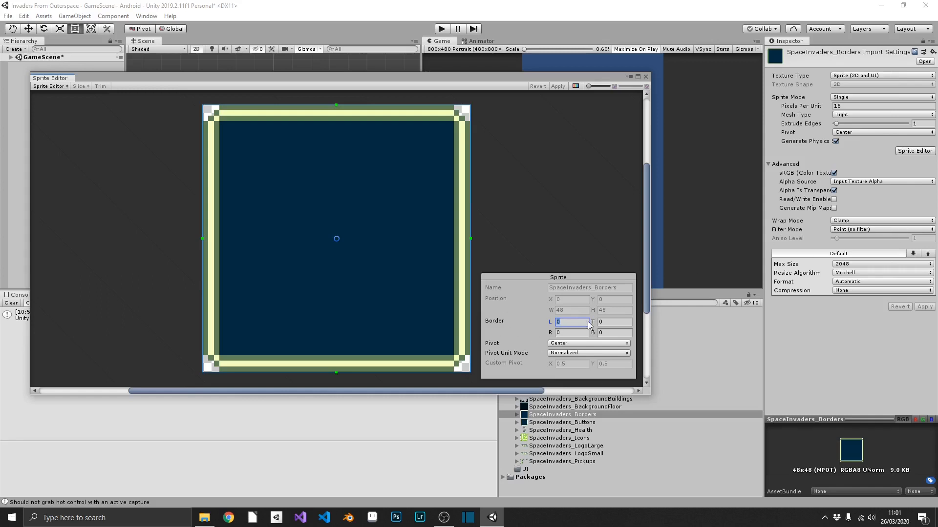
mouse_move(293, 174)
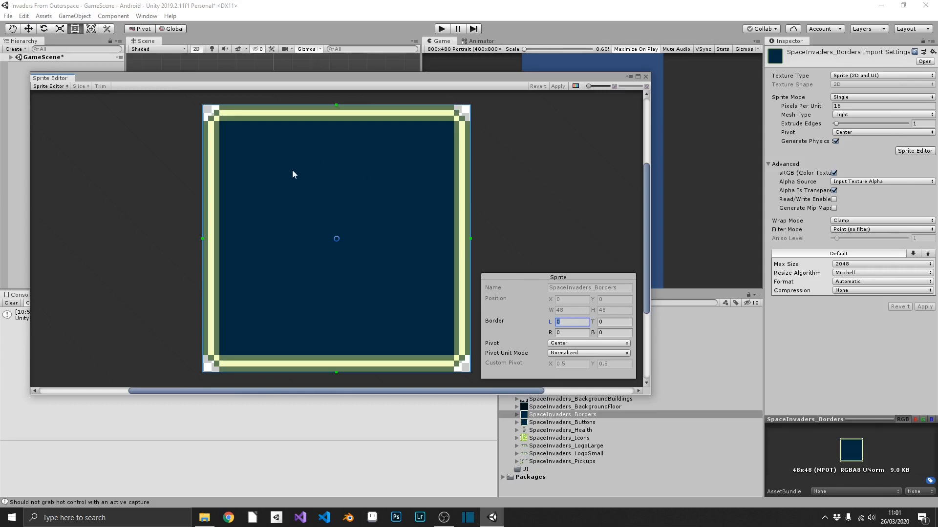
mouse_move(534, 261)
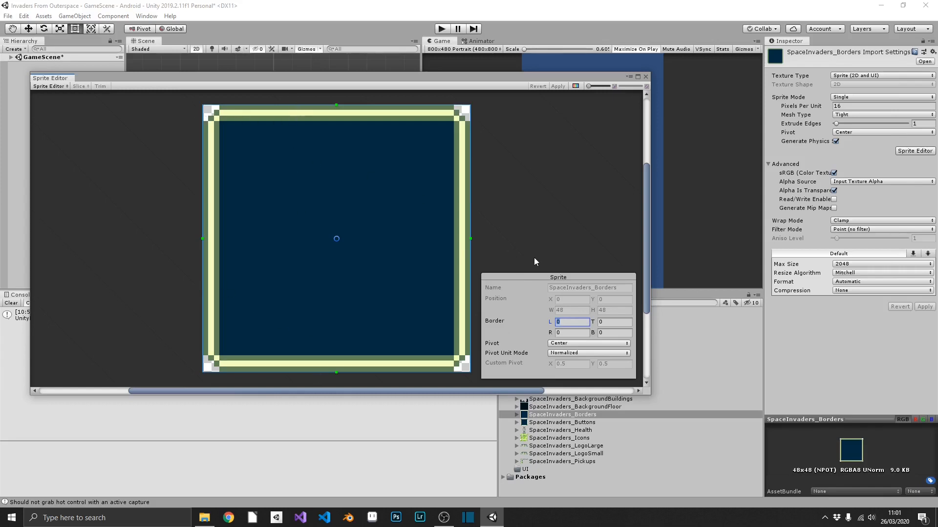
mouse_move(589, 379)
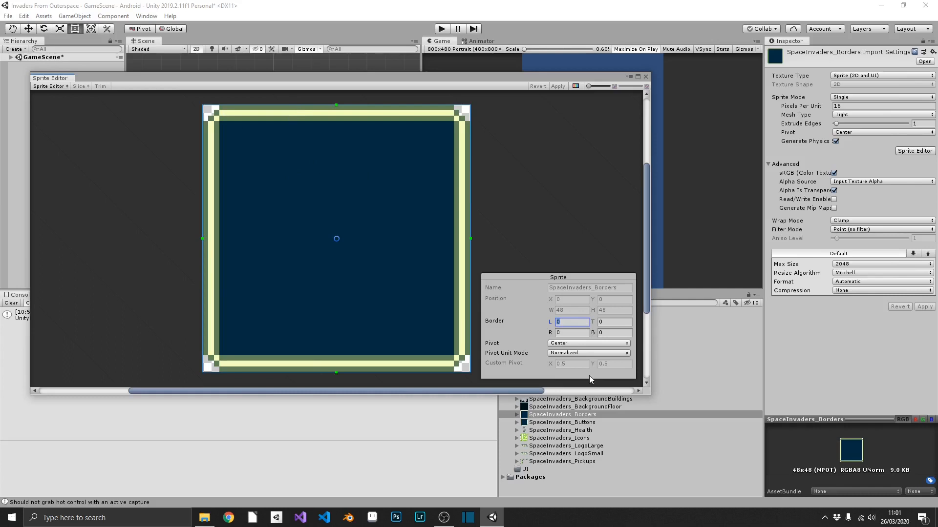
mouse_move(422, 29)
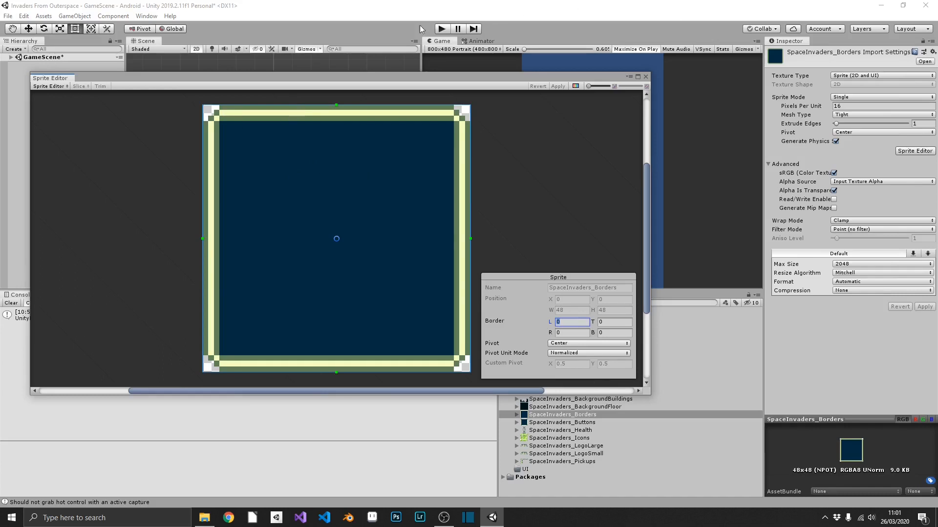
Pull the Borders sprite's top border inward and enter the border values
drag(336, 106, 336, 157)
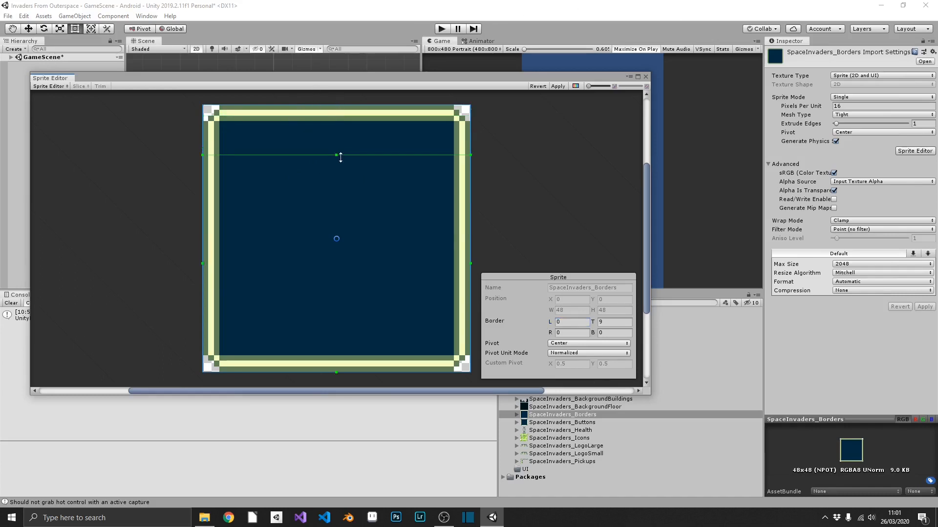
text(4)
text(16)
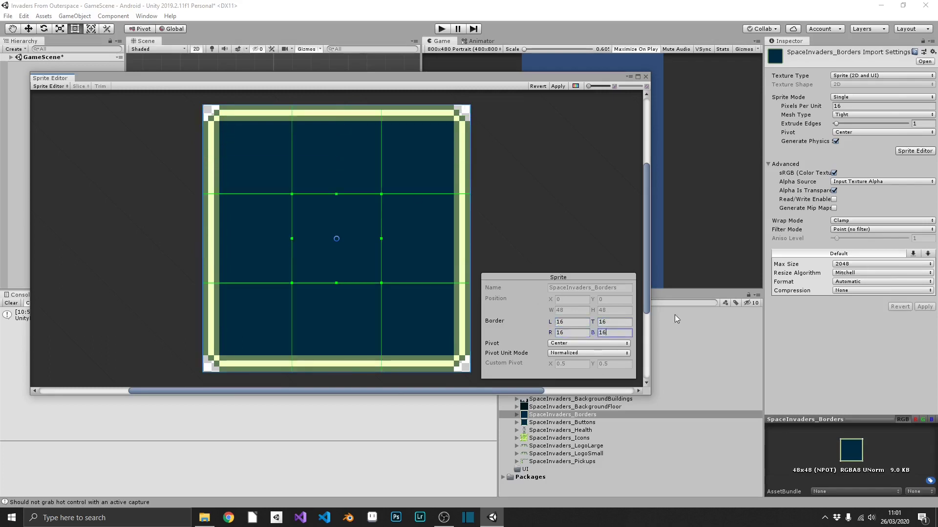
mouse_move(416, 172)
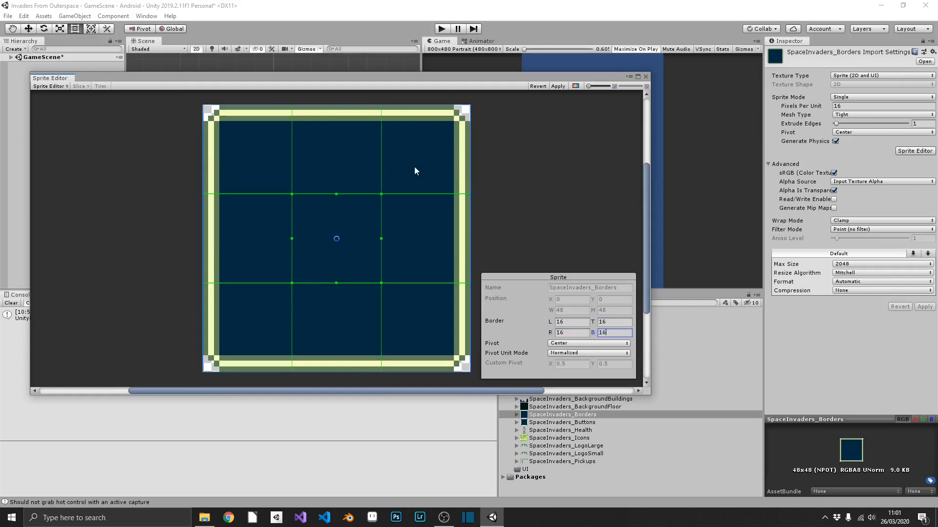
mouse_move(233, 139)
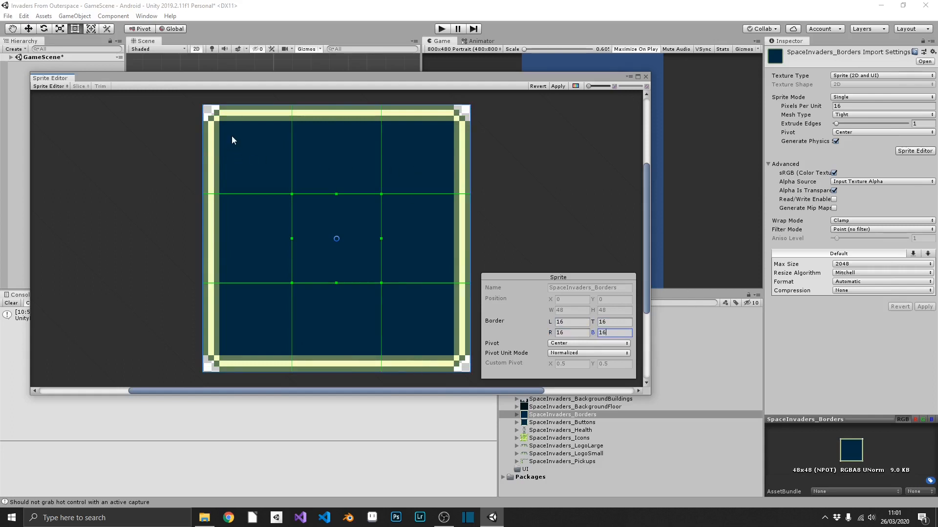
mouse_move(279, 137)
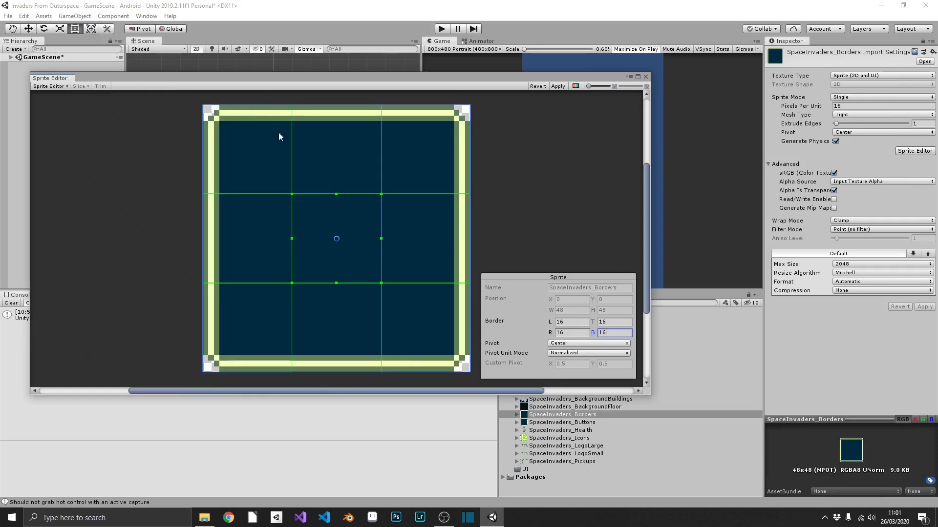
mouse_move(462, 23)
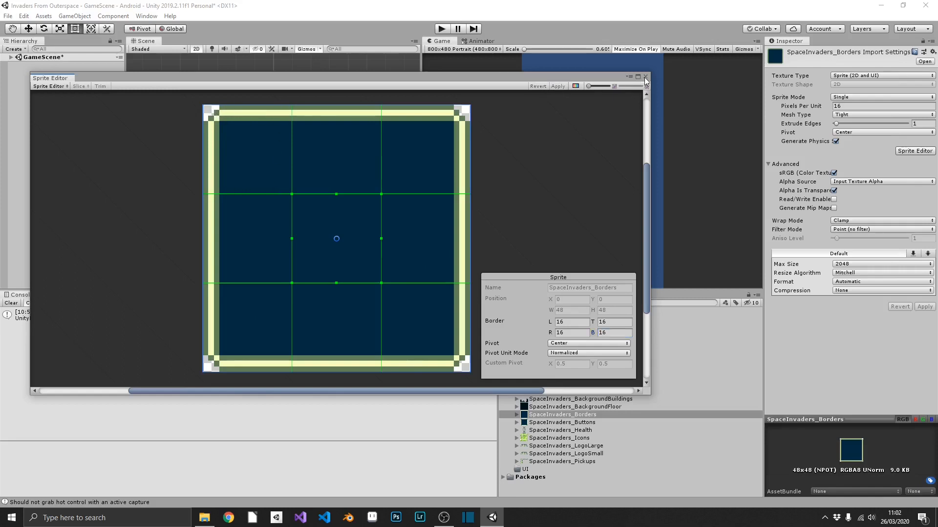
Give SpaceInvaders_Buttons 16-pixel borders in the Sprite Editor, apply, and close it
click(645, 77)
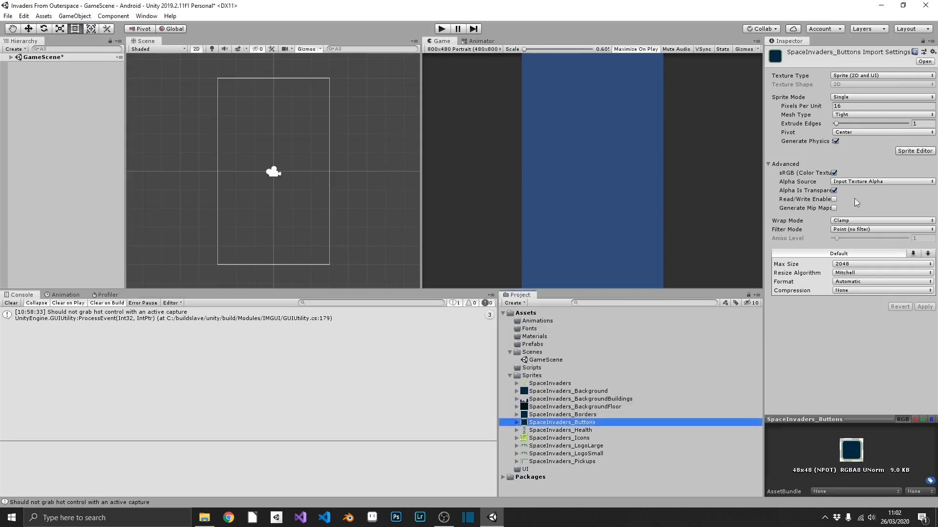
click(914, 151)
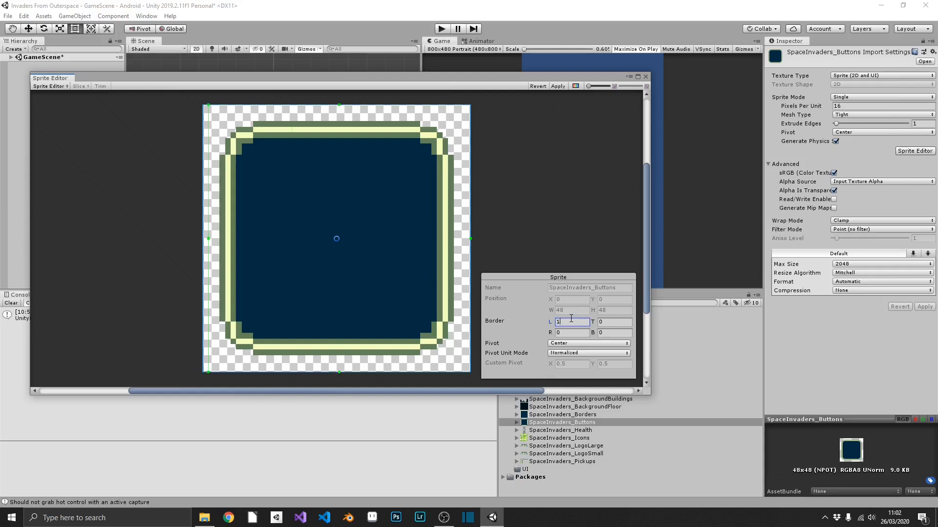
text(16)
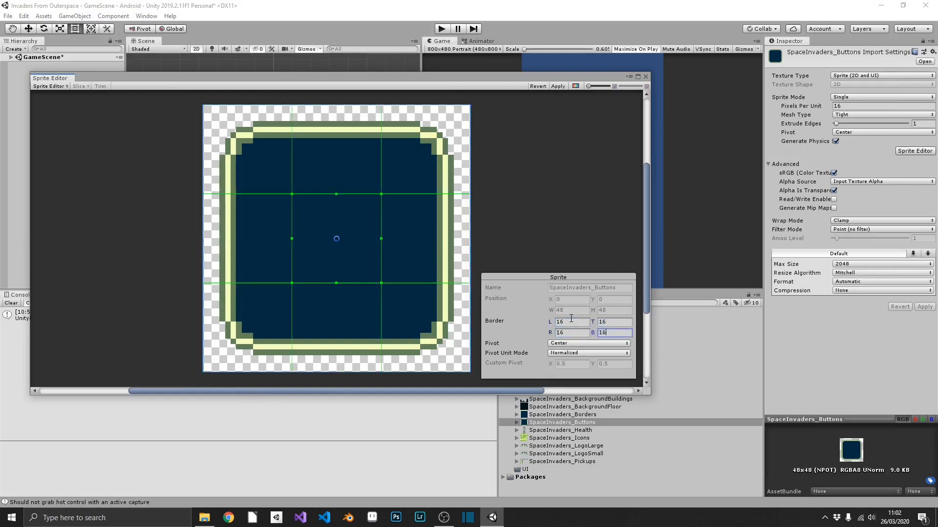
click(557, 86)
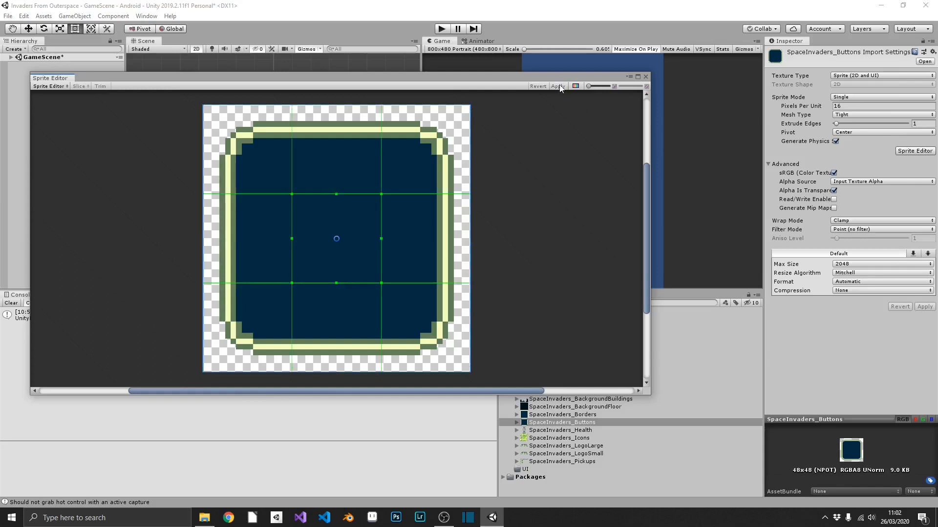
click(645, 76)
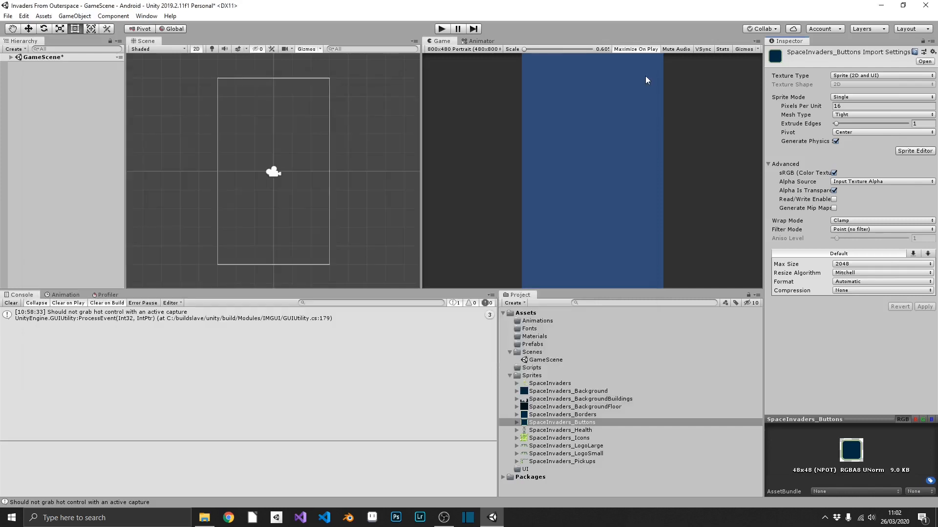